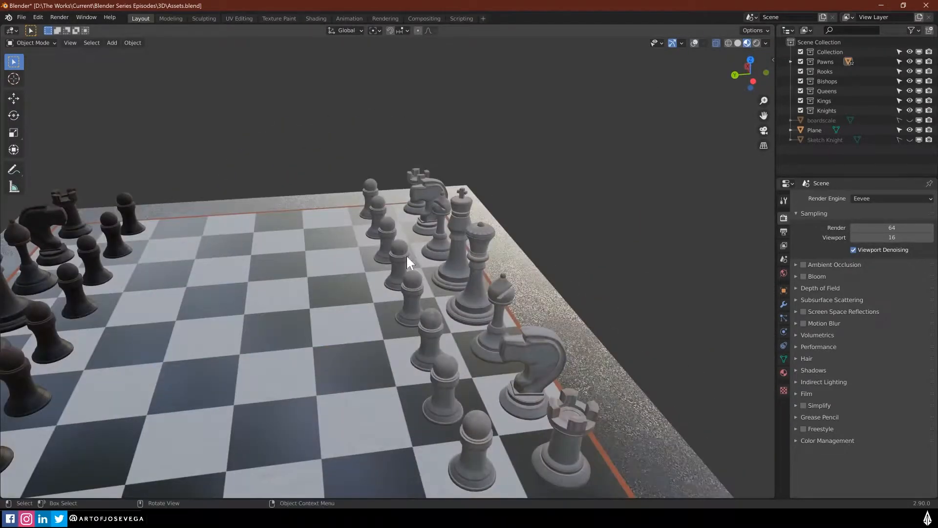
Cycle the viewport through Rendered, Wireframe and Solid shading, ending on the dark Rendered preview.
{"action": "left_click", "coordinate": [400, 263]}
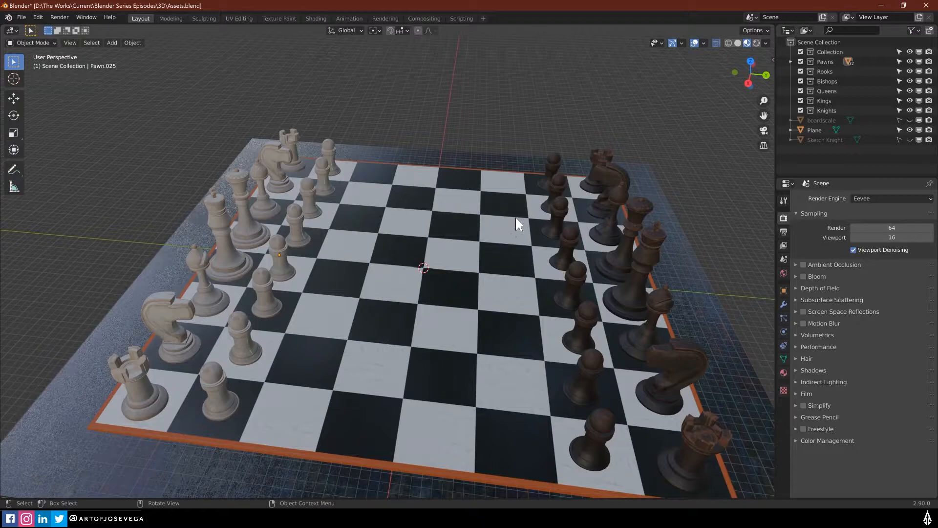
{"action": "mouse_move", "coordinate": [482, 336]}
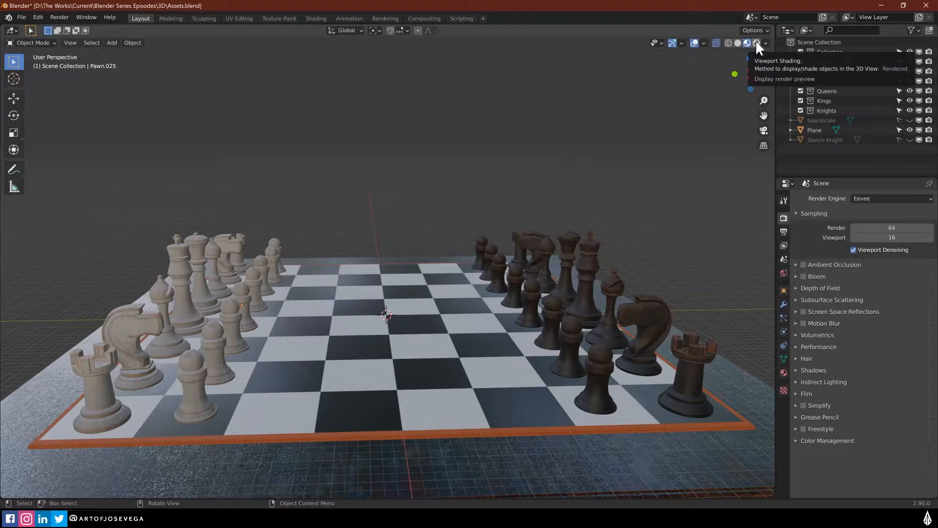
{"action": "left_click", "coordinate": [755, 42]}
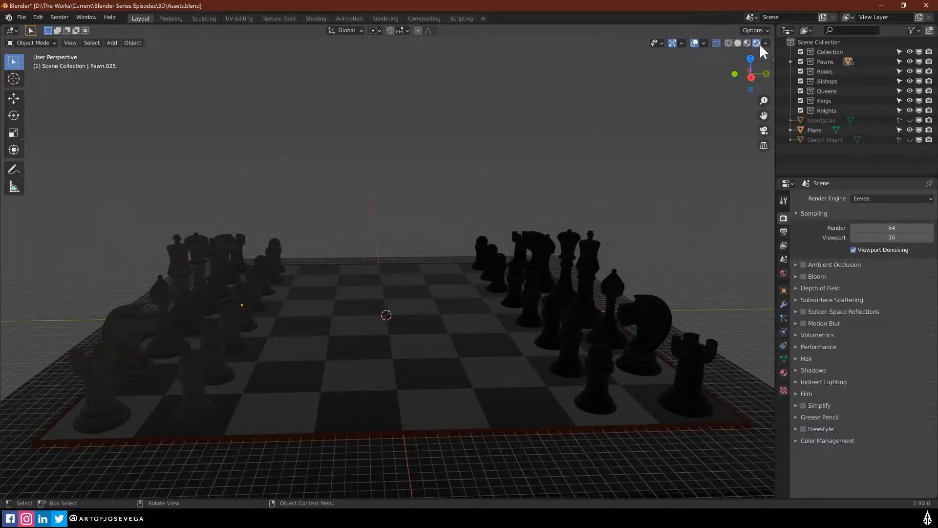
{"action": "mouse_move", "coordinate": [527, 143]}
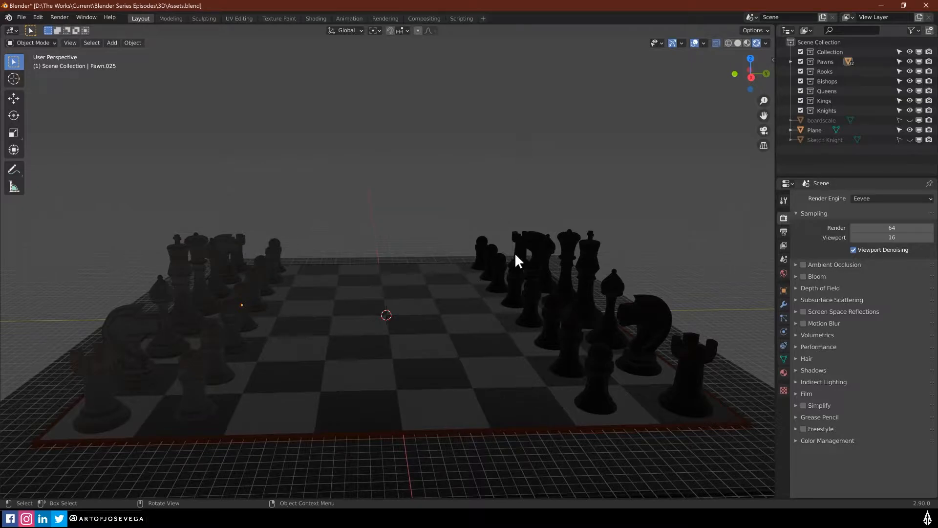
{"action": "left_click", "coordinate": [739, 43]}
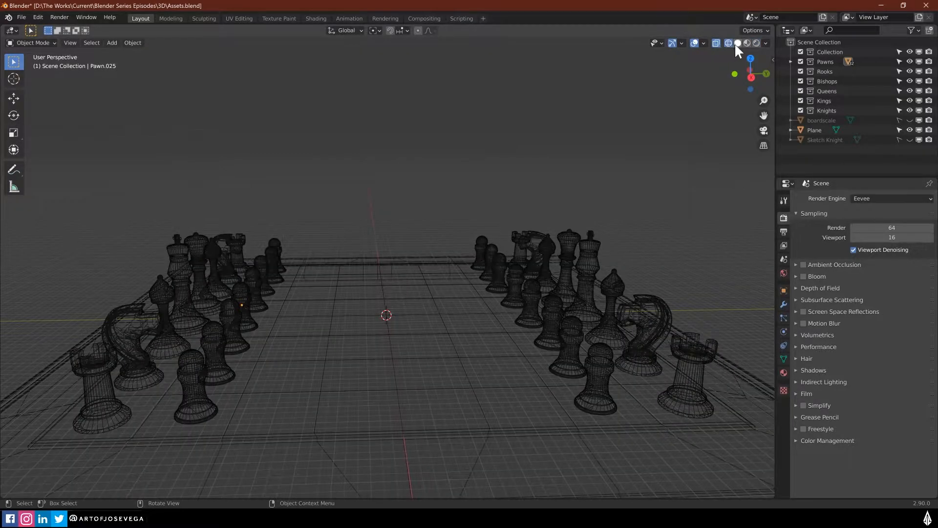
{"action": "left_click", "coordinate": [737, 42]}
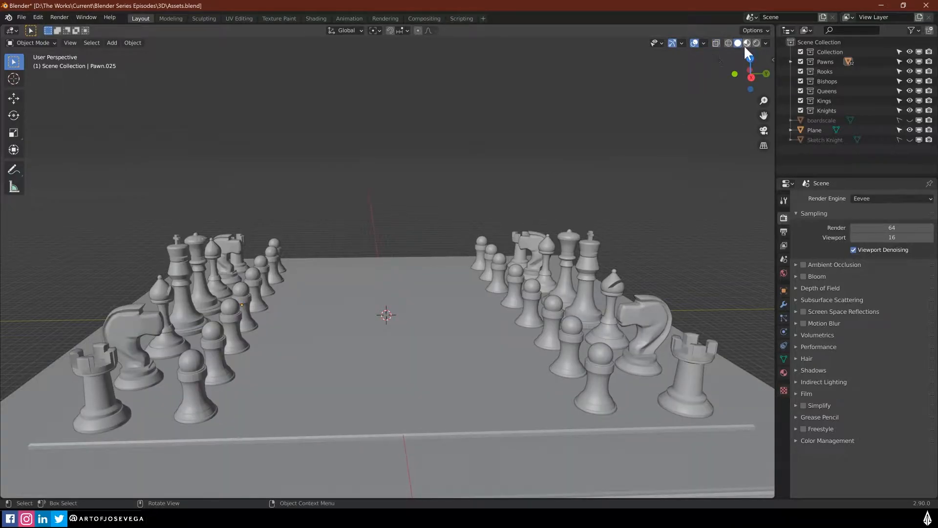
{"action": "left_click", "coordinate": [747, 42]}
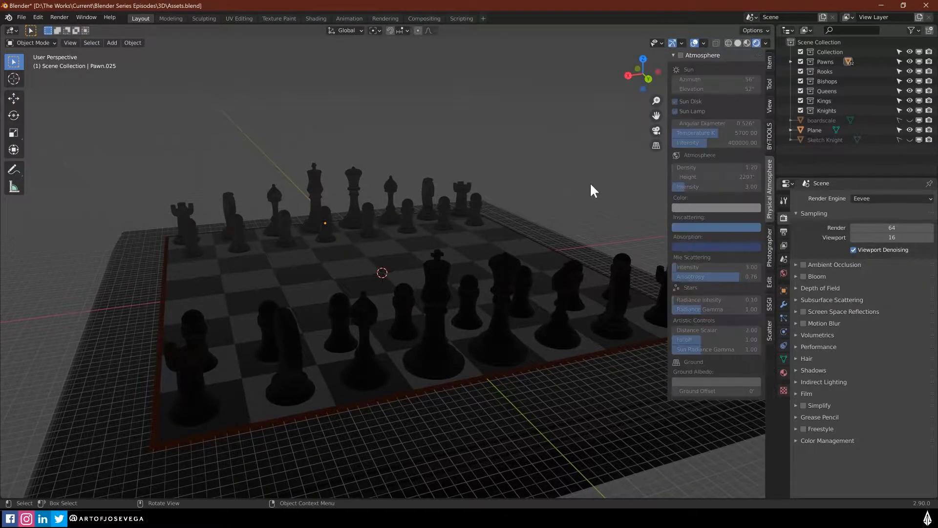
{"action": "mouse_move", "coordinate": [621, 174]}
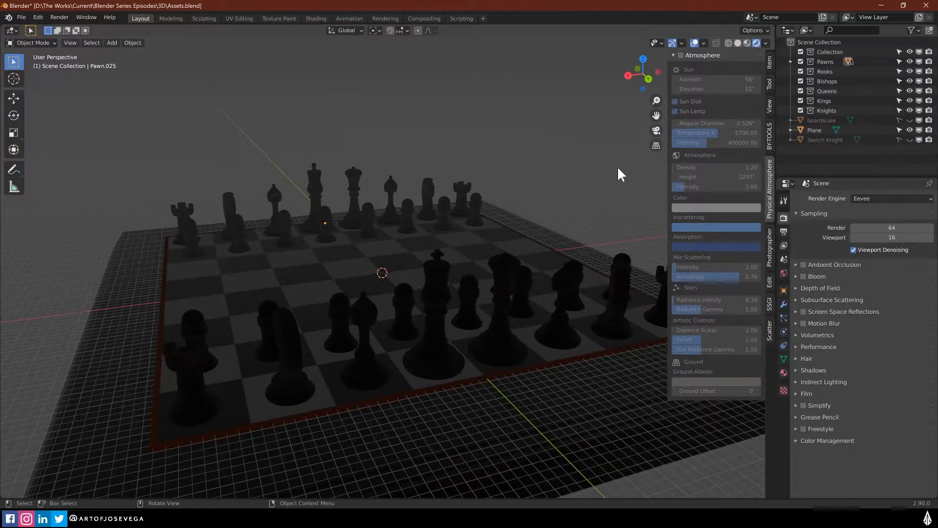
{"action": "mouse_move", "coordinate": [528, 182]}
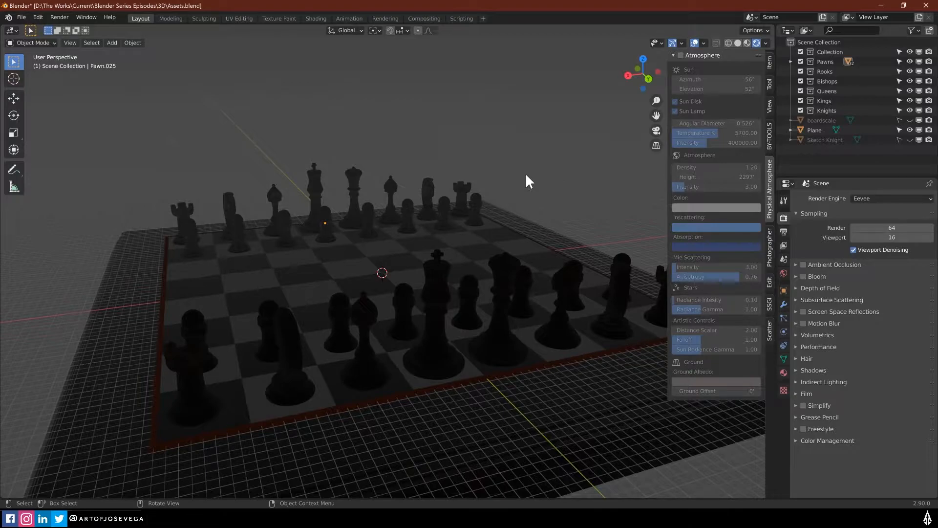
{"action": "mouse_move", "coordinate": [478, 229]}
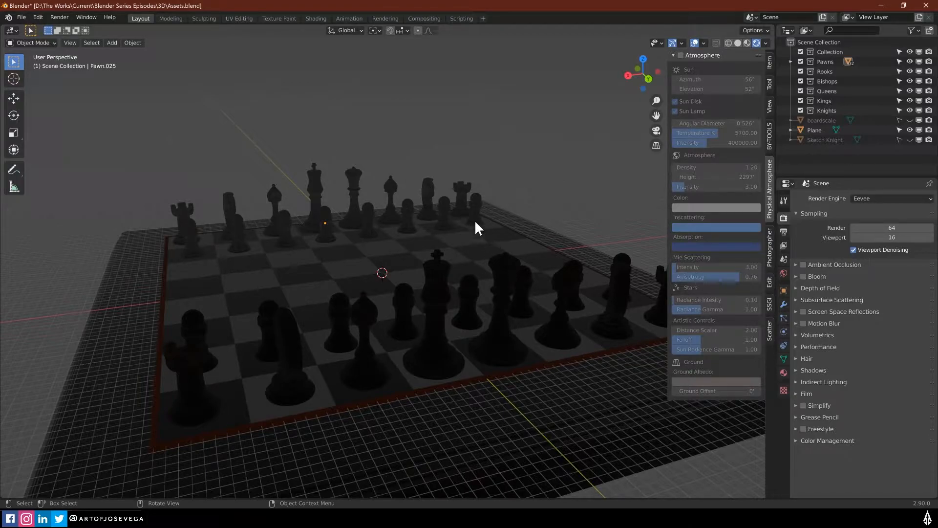
{"action": "mouse_move", "coordinate": [299, 240]}
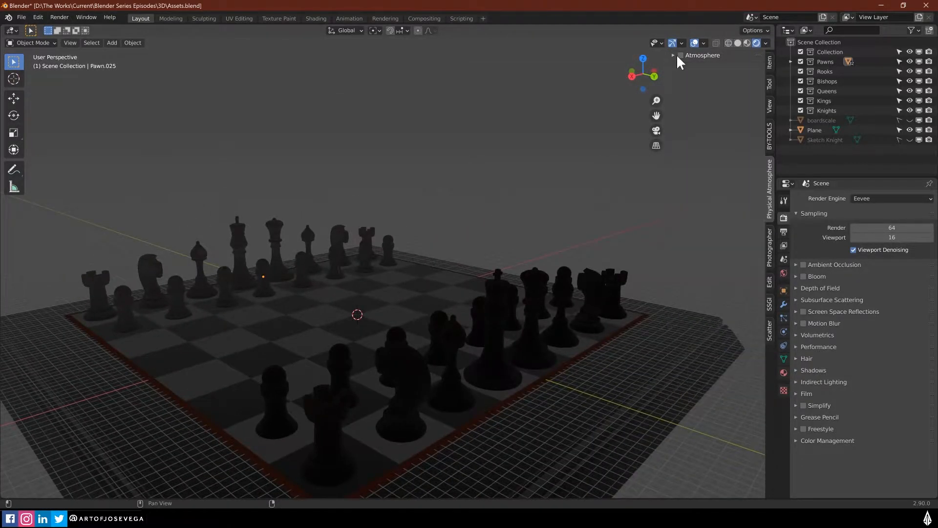
Enable the Physical Atmosphere sky so its sun brightly lights the board and pieces.
{"action": "left_click", "coordinate": [682, 55]}
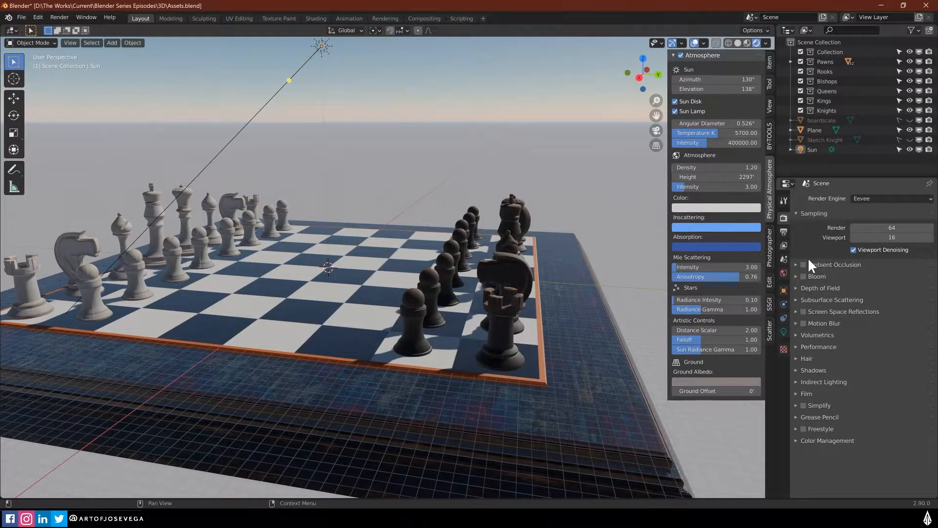
{"action": "mouse_move", "coordinate": [848, 276]}
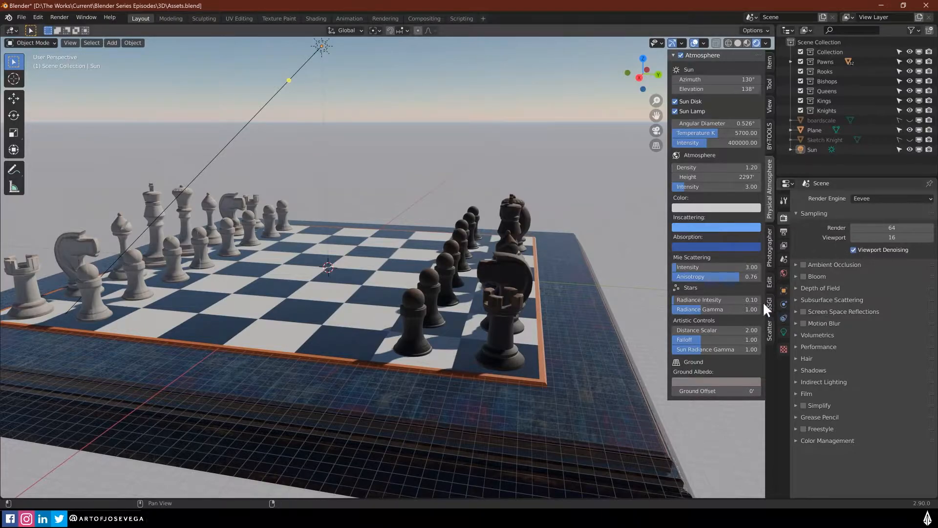
{"action": "mouse_move", "coordinate": [733, 294]}
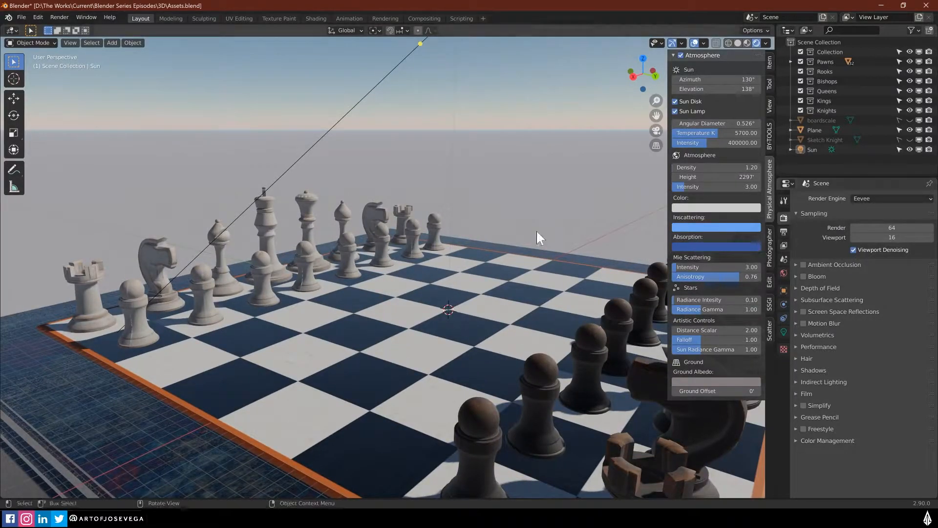
{"action": "mouse_move", "coordinate": [496, 237]}
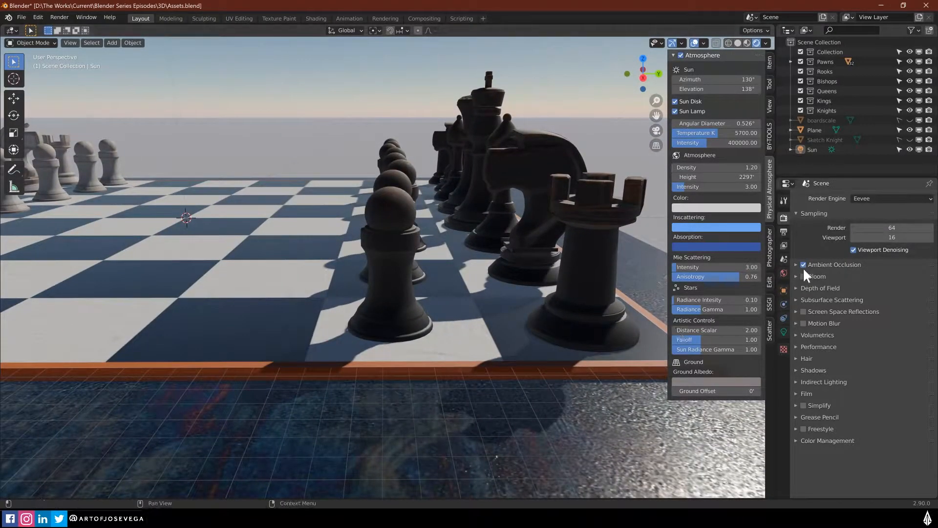
Enable Eevee Ambient Occlusion and expand its settings for soft contact shadows.
{"action": "left_click", "coordinate": [797, 265]}
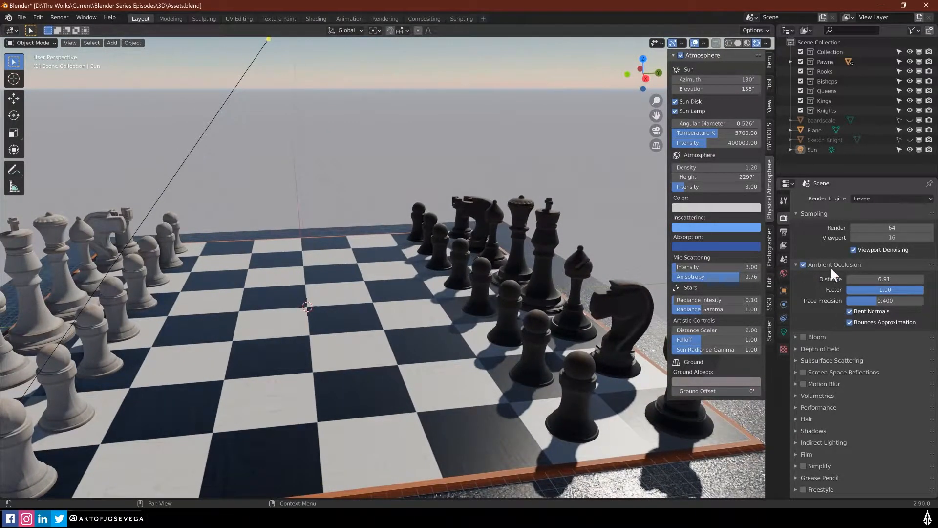
{"action": "left_click", "coordinate": [803, 265]}
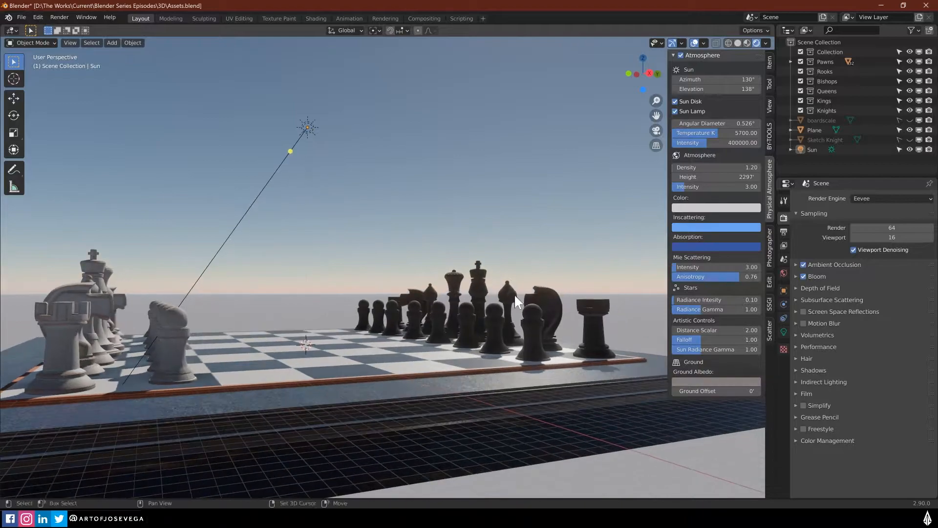
Enable Bloom with intensity nearly off and tint the atmosphere pinkish with higher density.
{"action": "left_click", "coordinate": [797, 276]}
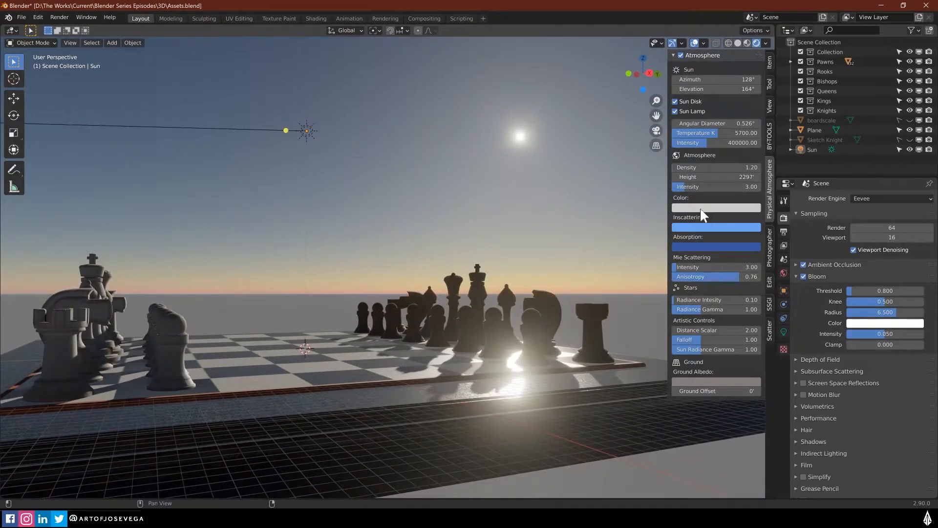
{"action": "left_click", "coordinate": [715, 207]}
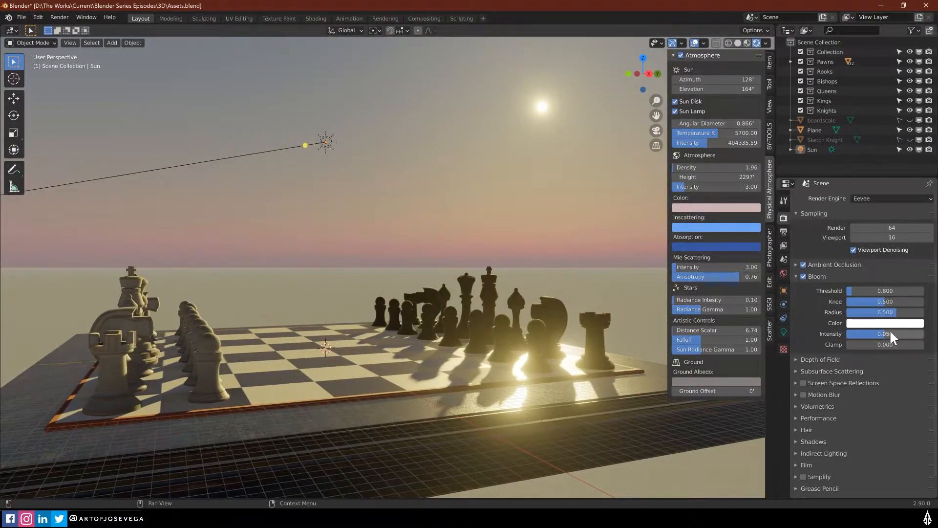
{"action": "left_click", "coordinate": [884, 333]}
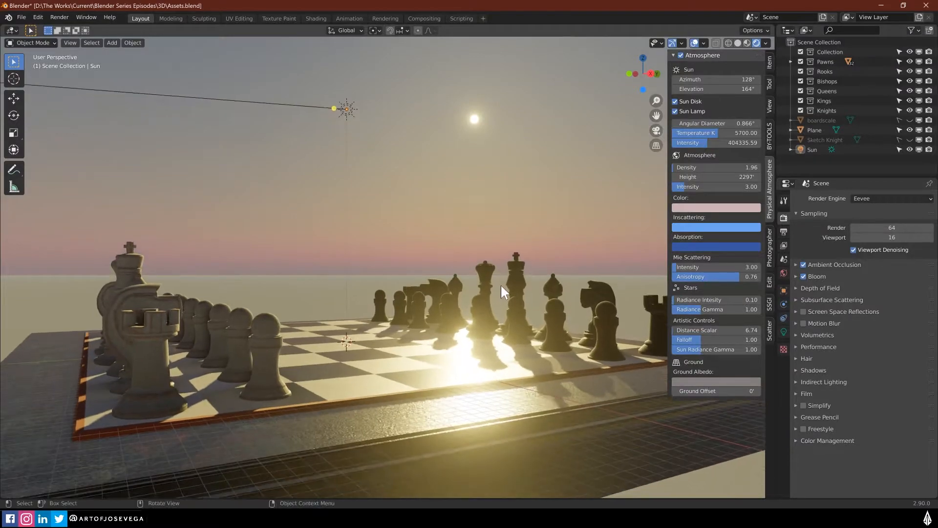
{"action": "left_click", "coordinate": [817, 276]}
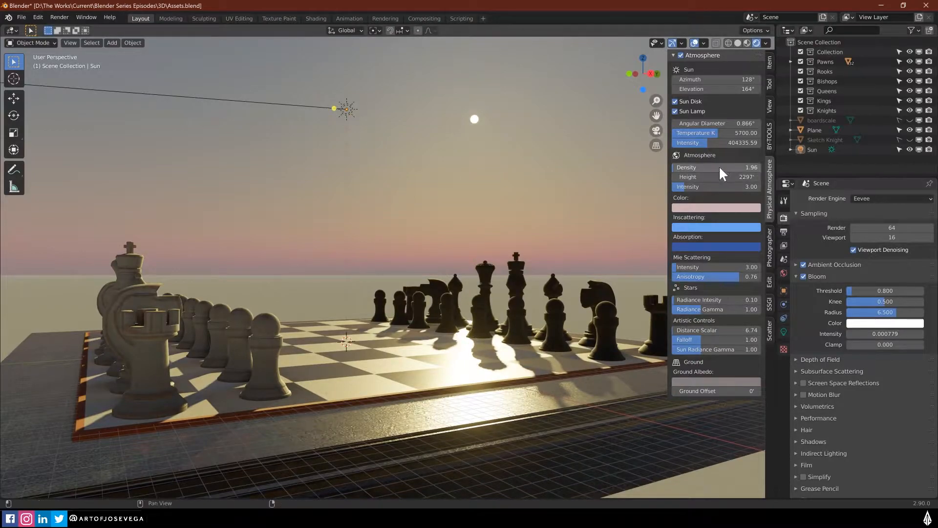
{"action": "left_click_drag", "start_coordinate": [706, 89], "coordinate": [719, 89]}
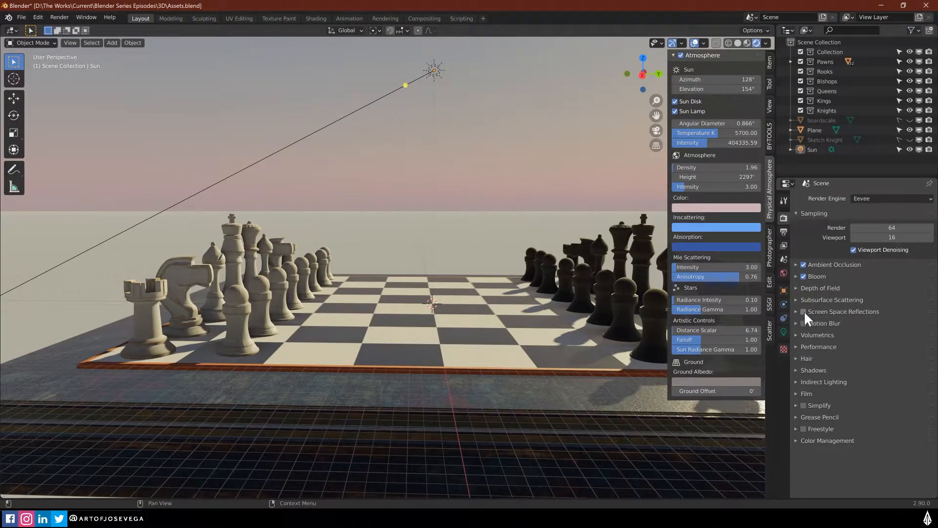
Enable Screen Space Reflections so the board subtly reflects the pieces.
{"action": "left_click", "coordinate": [804, 311]}
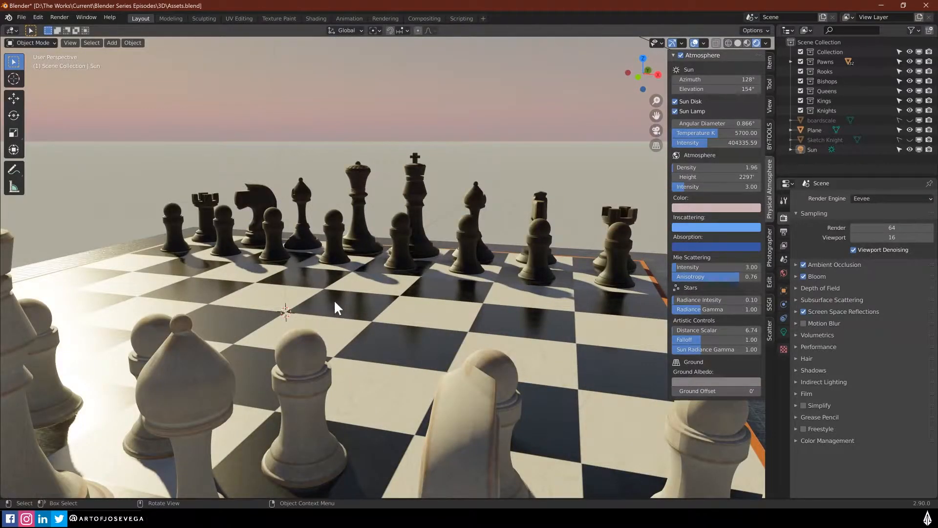
{"action": "mouse_move", "coordinate": [533, 314]}
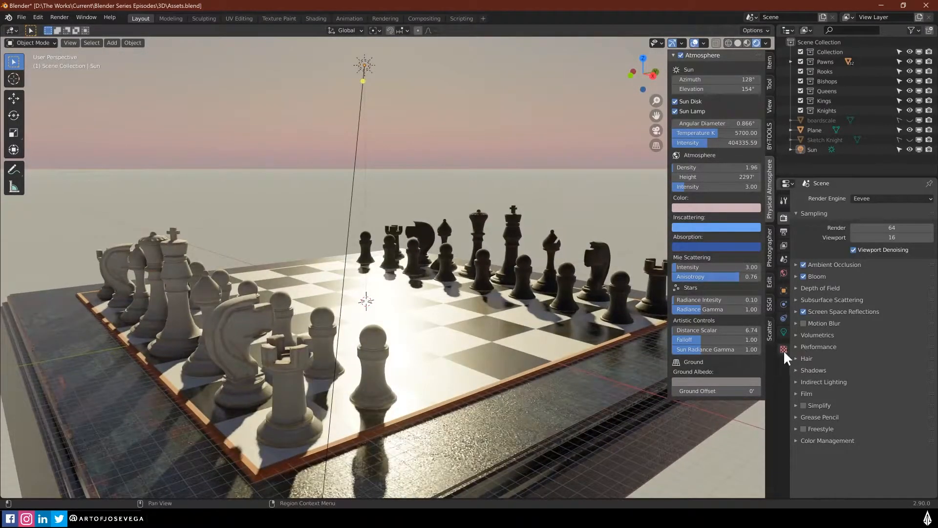
Enable Eevee soft shadows with cascade shadow resolution 2048 px.
{"action": "left_click", "coordinate": [814, 369]}
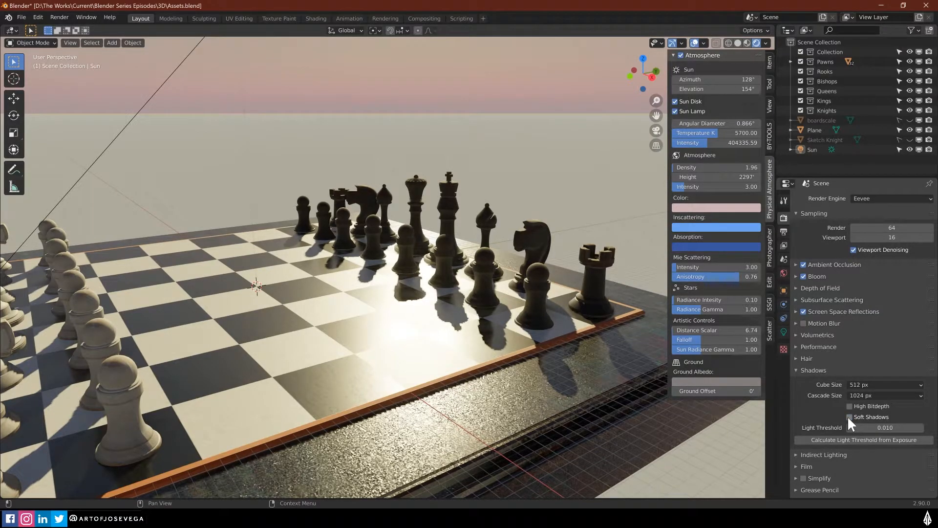
{"action": "left_click", "coordinate": [850, 417]}
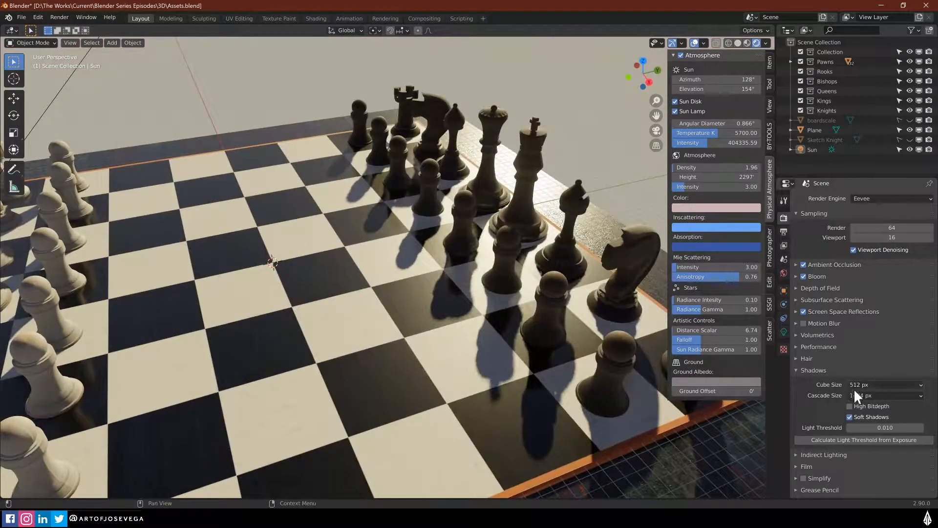
{"action": "left_click", "coordinate": [885, 395]}
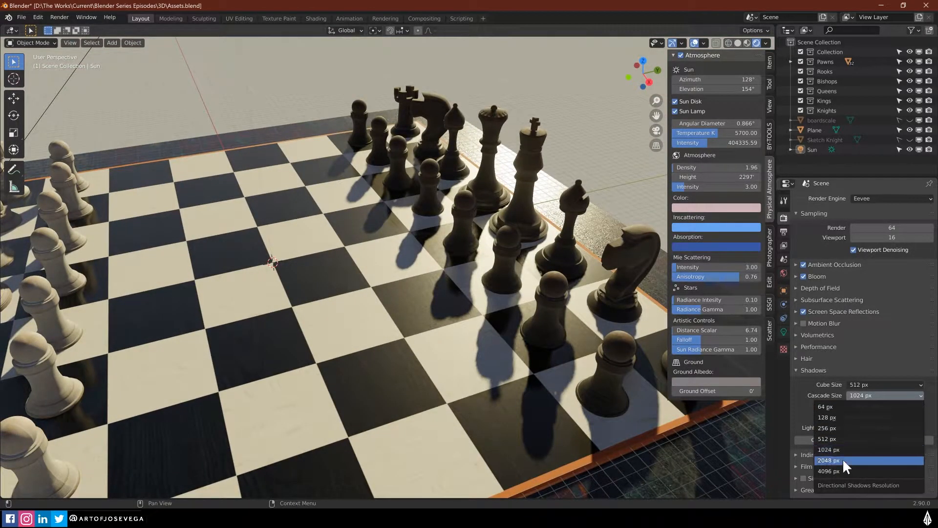
{"action": "left_click", "coordinate": [830, 460]}
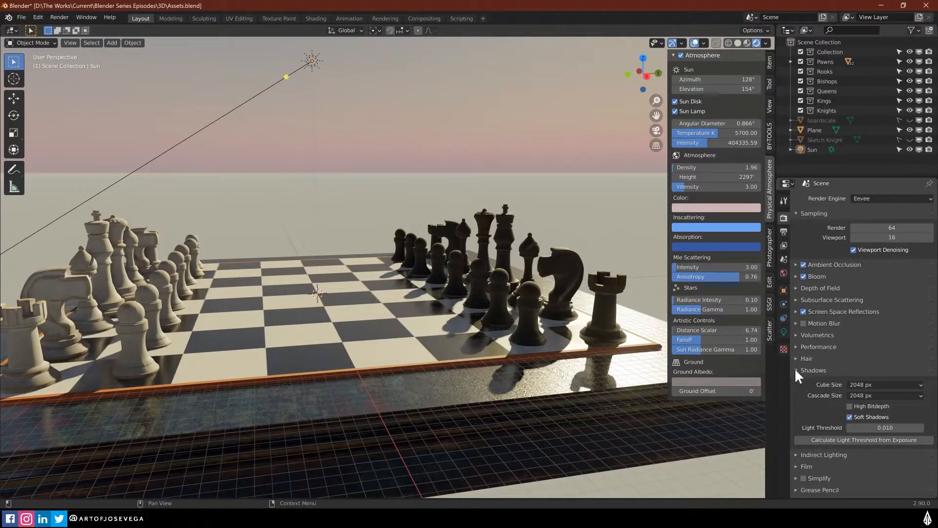
{"action": "left_click", "coordinate": [796, 370]}
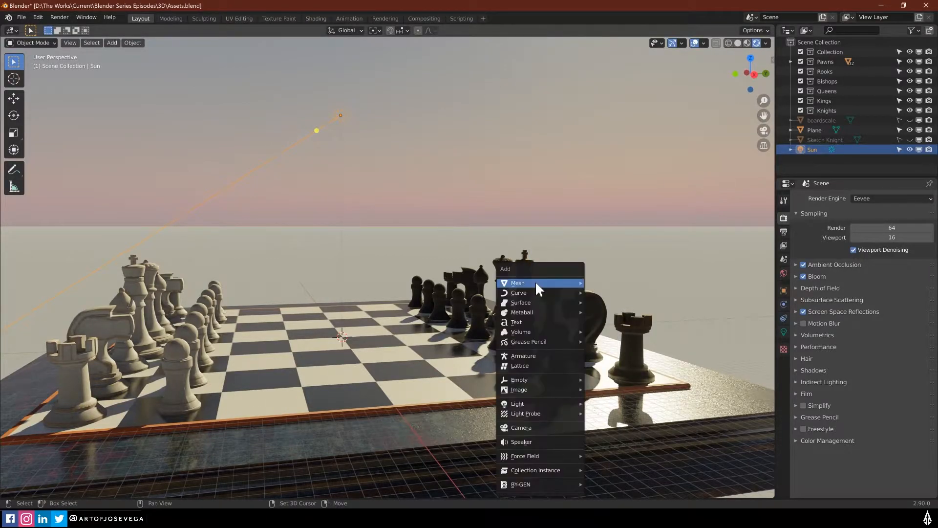
{"action": "mouse_move", "coordinate": [519, 379]}
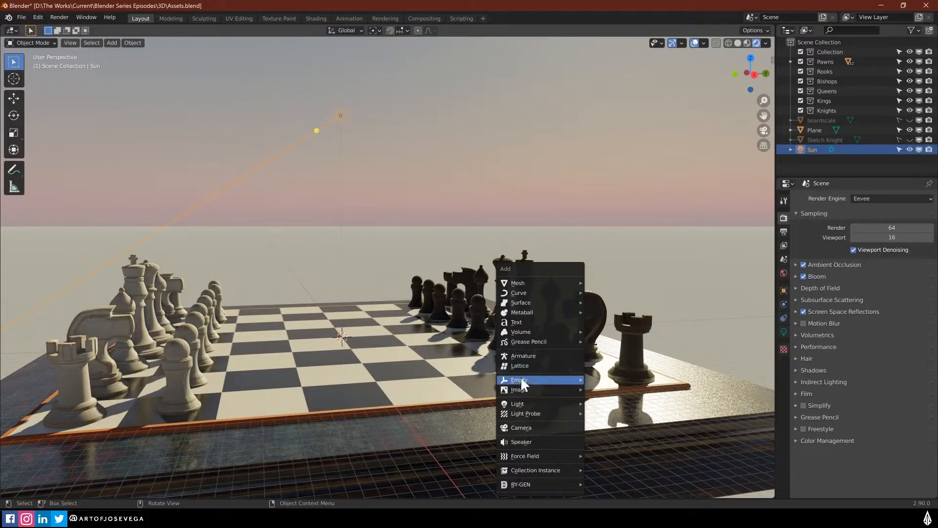
{"action": "mouse_move", "coordinate": [516, 404]}
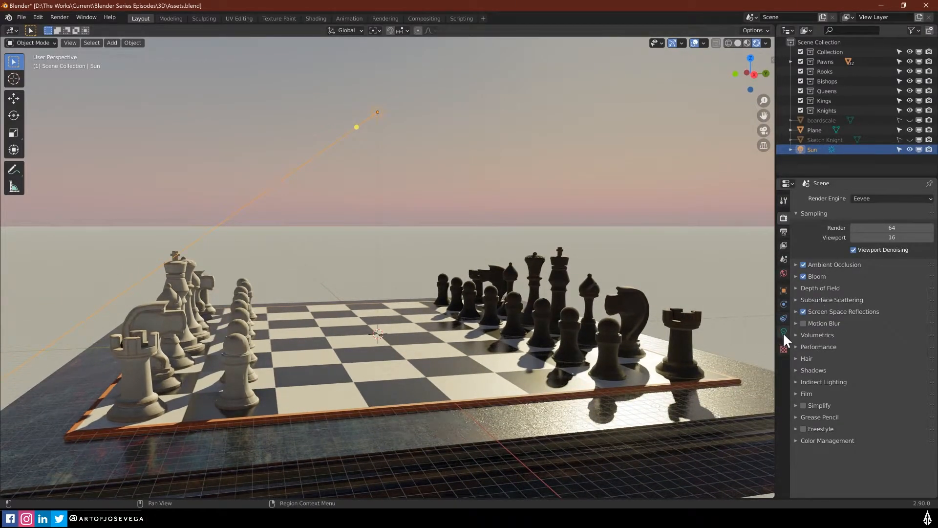
Widen the sun lamp's angle to 10.3°, then review the render Shadows settings.
{"action": "left_click", "coordinate": [783, 333]}
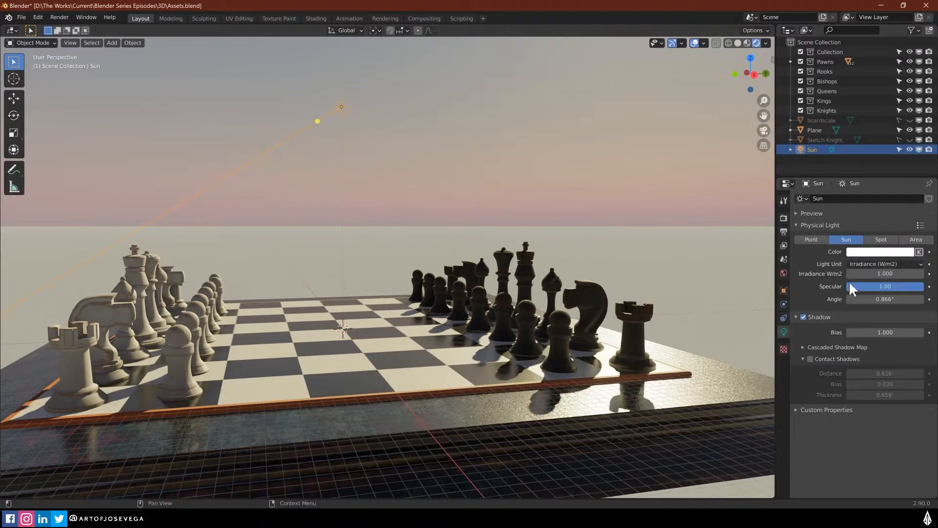
{"action": "mouse_move", "coordinate": [856, 256]}
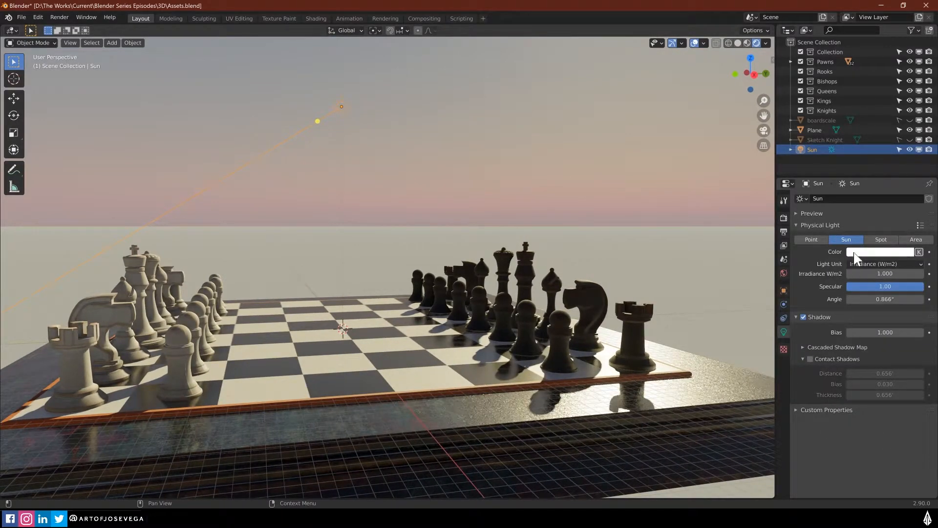
{"action": "left_click", "coordinate": [880, 251]}
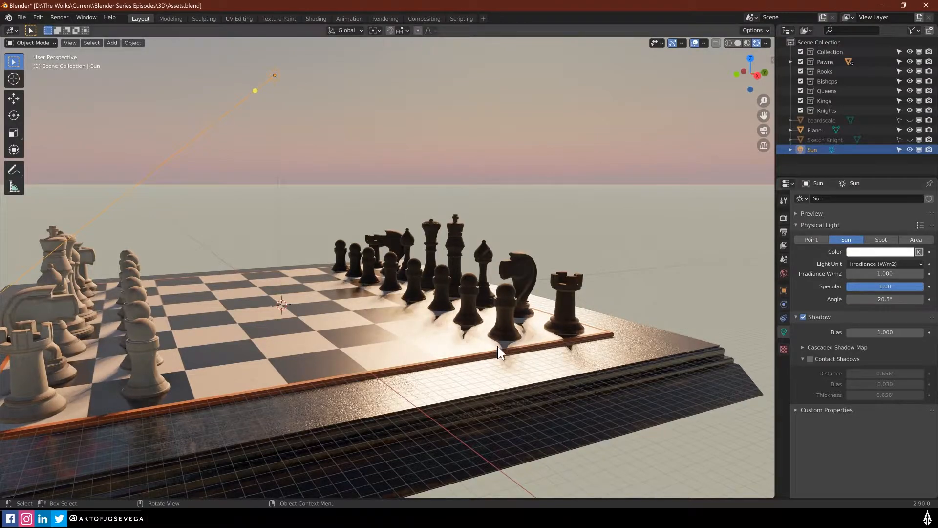
{"action": "mouse_move", "coordinate": [829, 314]}
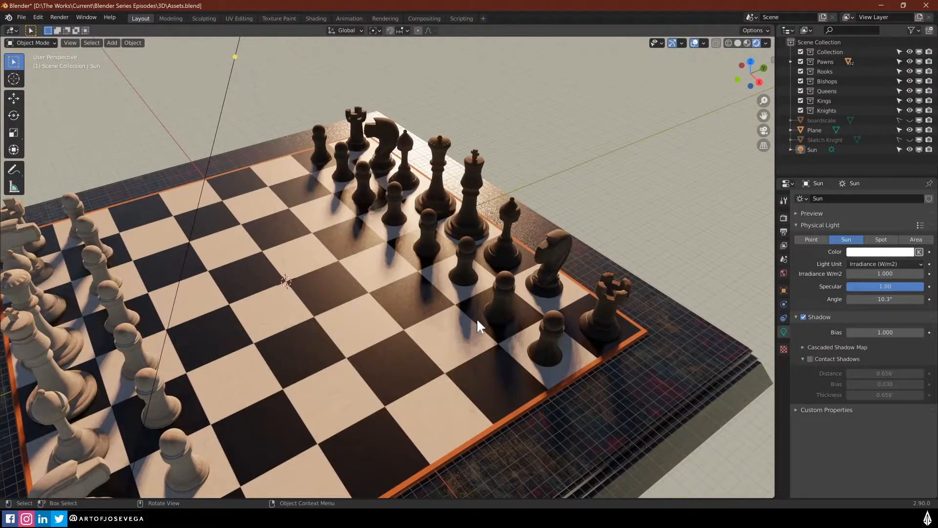
{"action": "left_click", "coordinate": [784, 218]}
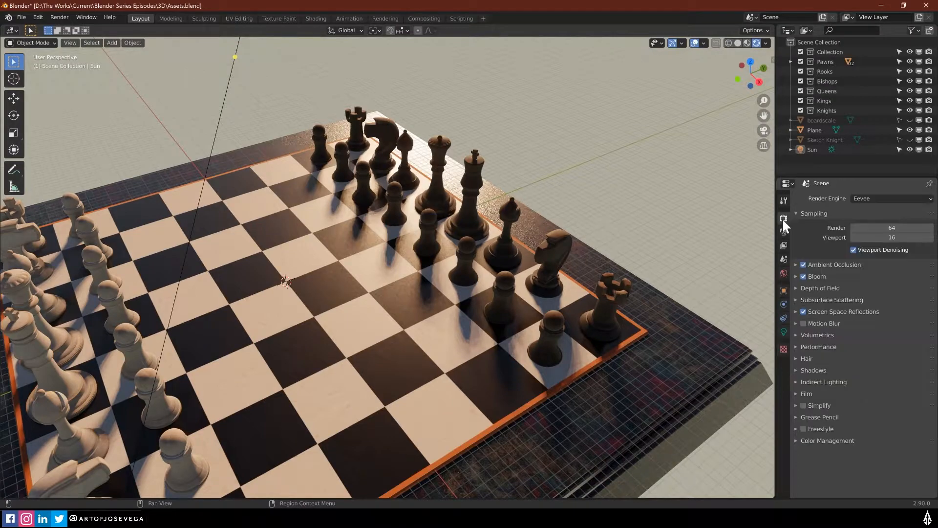
{"action": "left_click", "coordinate": [814, 370]}
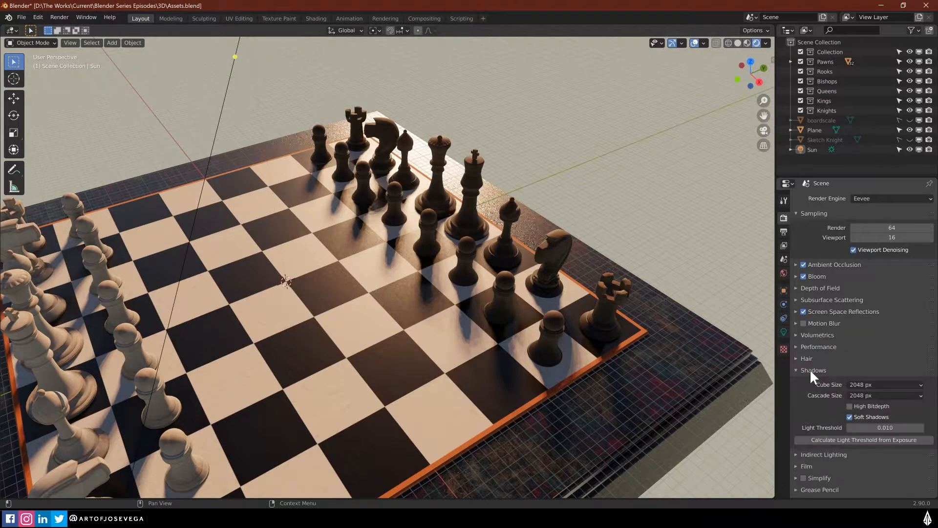
{"action": "mouse_move", "coordinate": [838, 400]}
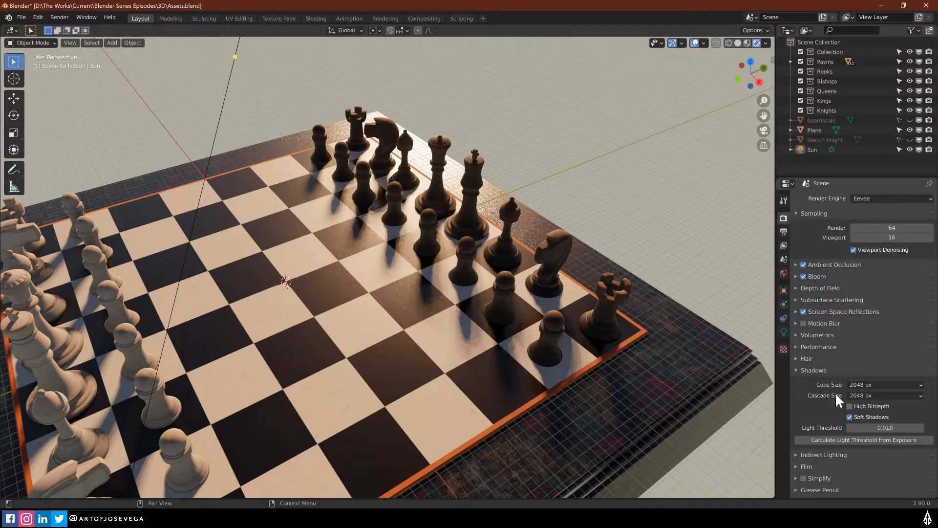
{"action": "mouse_move", "coordinate": [806, 250]}
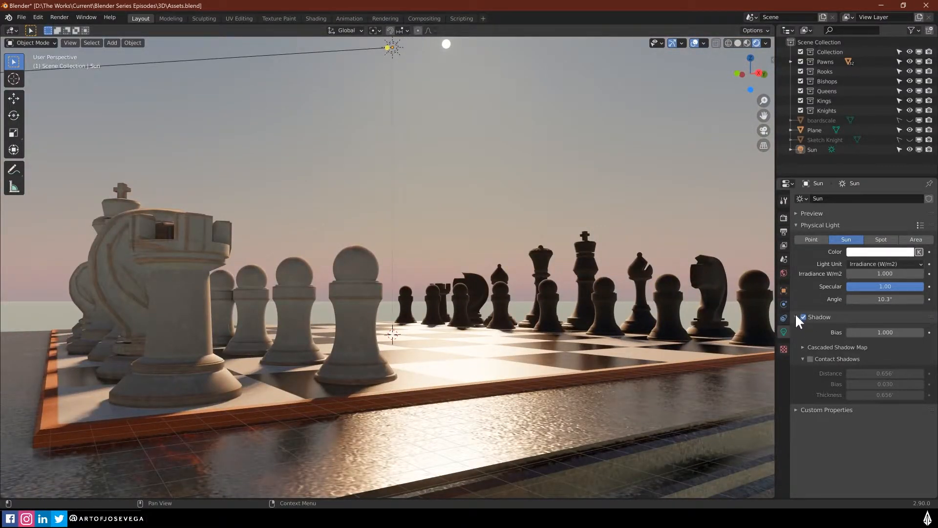
Enable Contact Shadows in the sun lamp's Shadow panel to ground the pawns.
{"action": "left_click", "coordinate": [804, 317]}
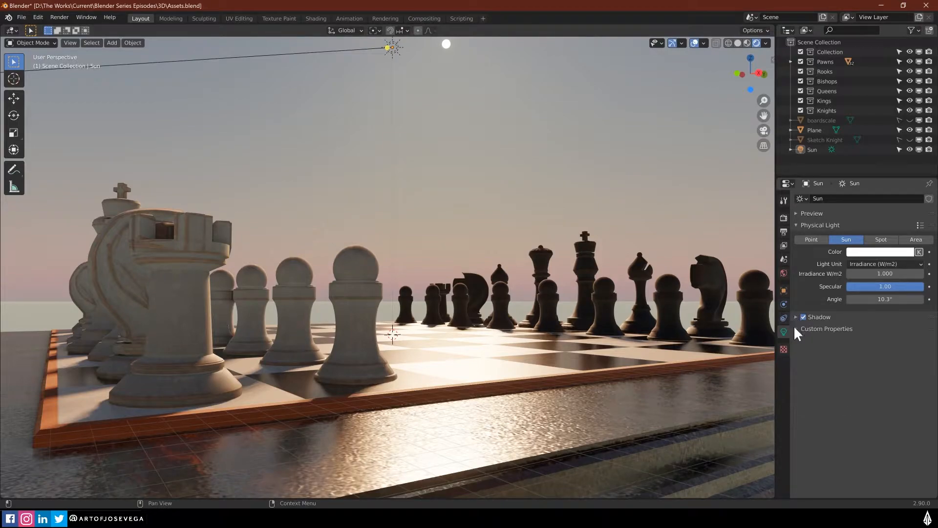
{"action": "left_click", "coordinate": [818, 317]}
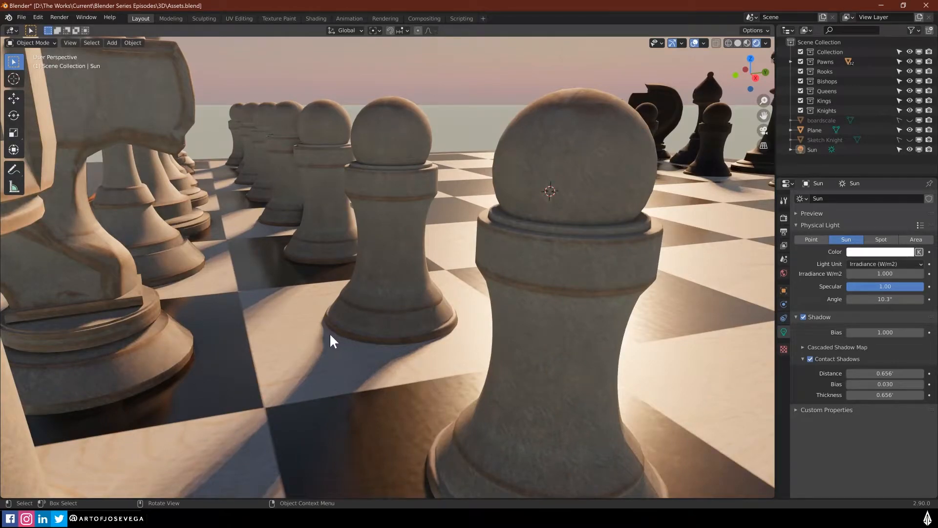
{"action": "mouse_move", "coordinate": [355, 354]}
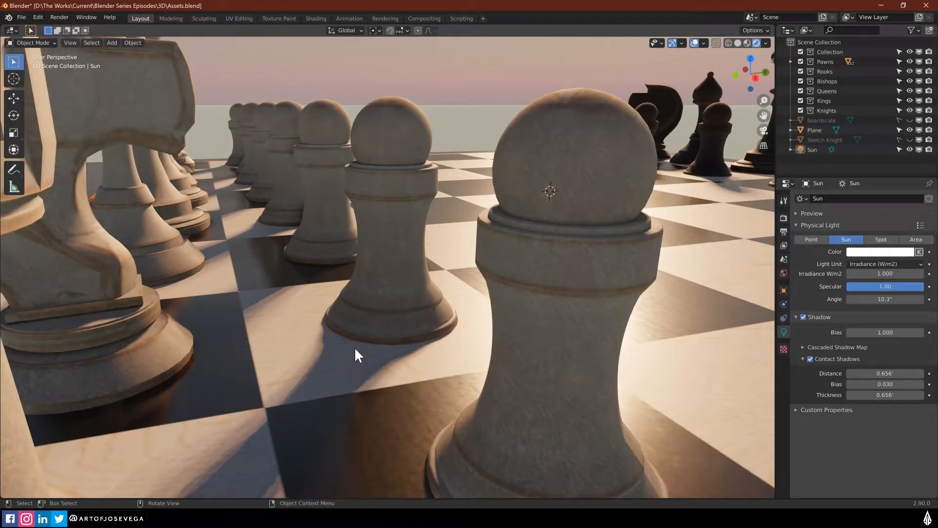
{"action": "mouse_move", "coordinate": [366, 358]}
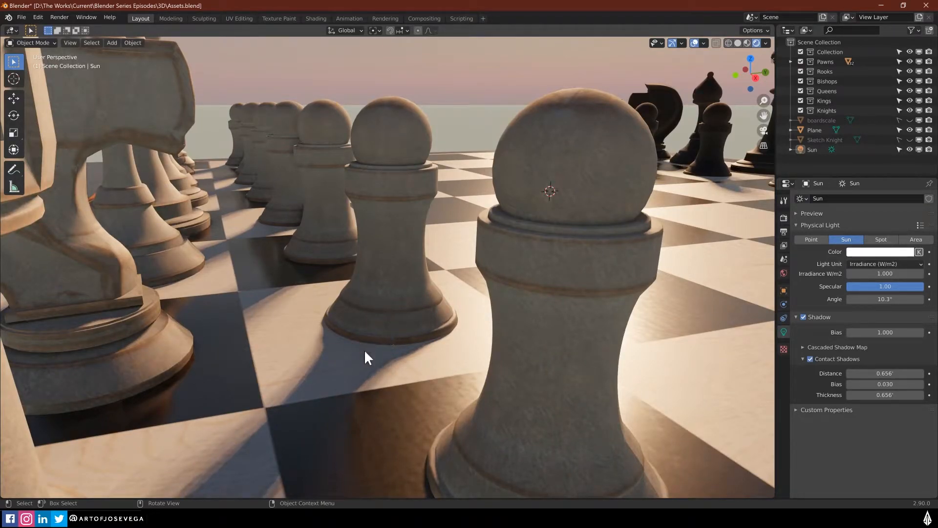
{"action": "mouse_move", "coordinate": [648, 318]}
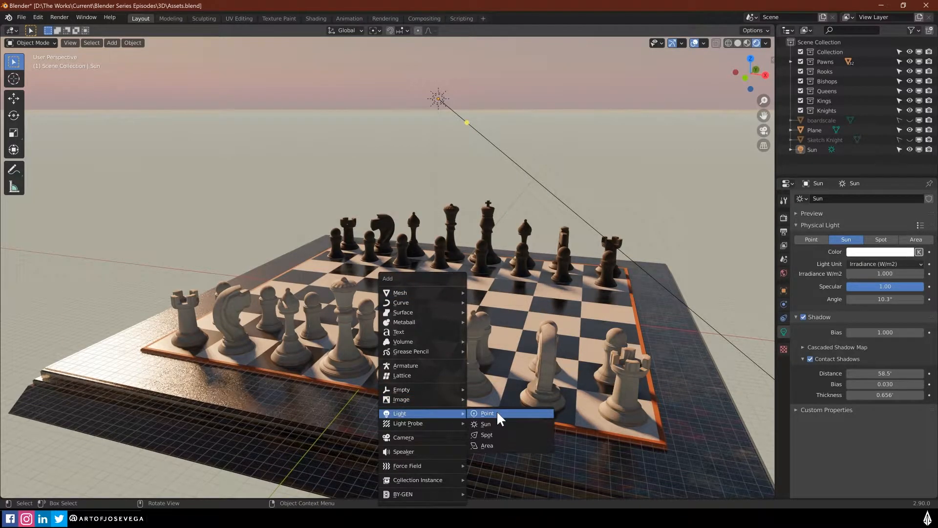
Add a 1000 W point light among the white pieces, then remove it.
{"action": "left_click", "coordinate": [487, 412]}
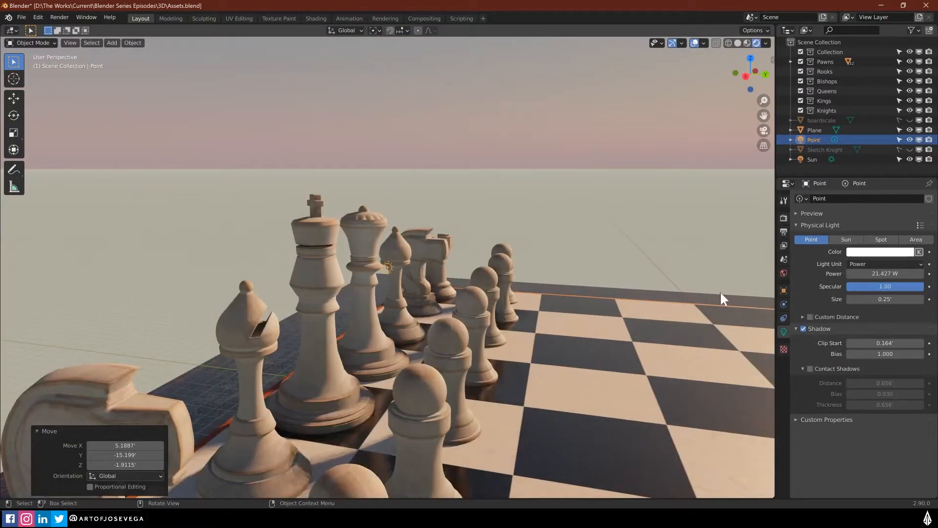
{"action": "double_click", "coordinate": [884, 274]}
{"action": "type", "text": "1000"}
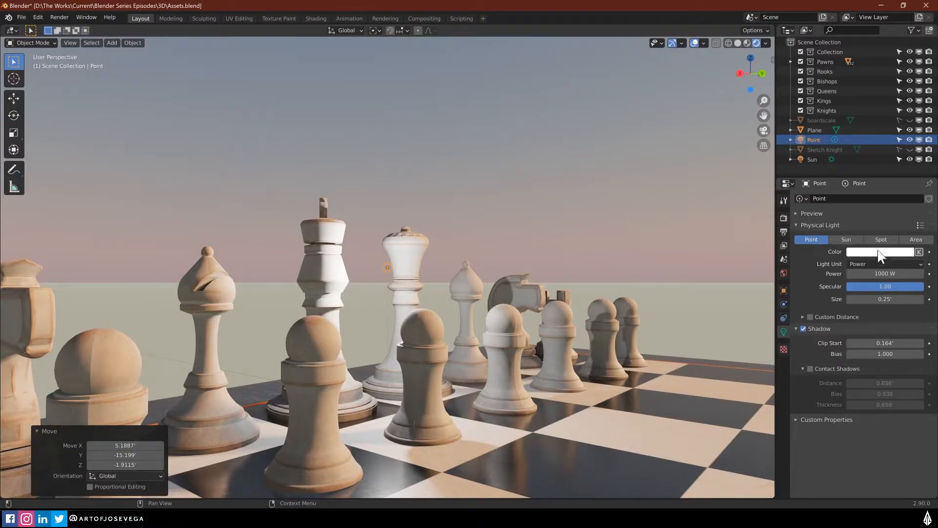
{"action": "left_click", "coordinate": [879, 252]}
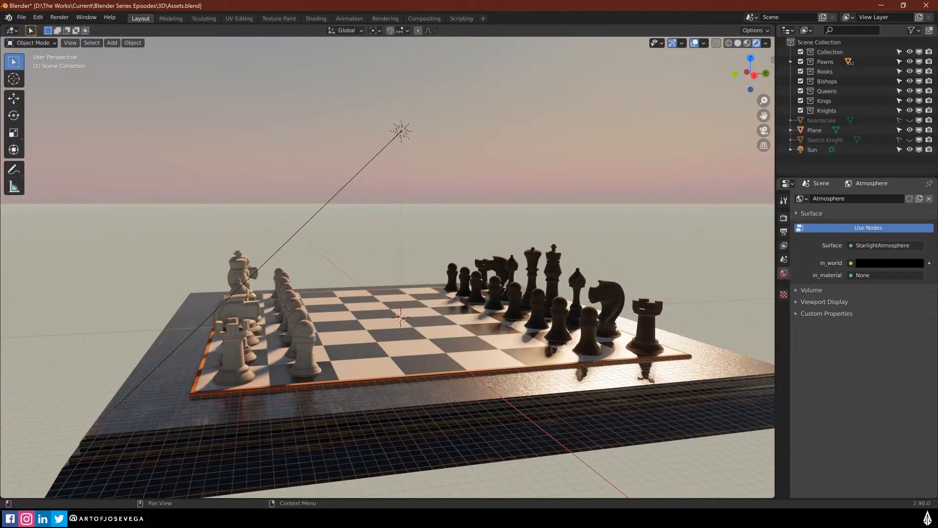
Show the chess scene in plain solid grey shading instead of the rendered preview.
{"action": "left_click", "coordinate": [737, 42]}
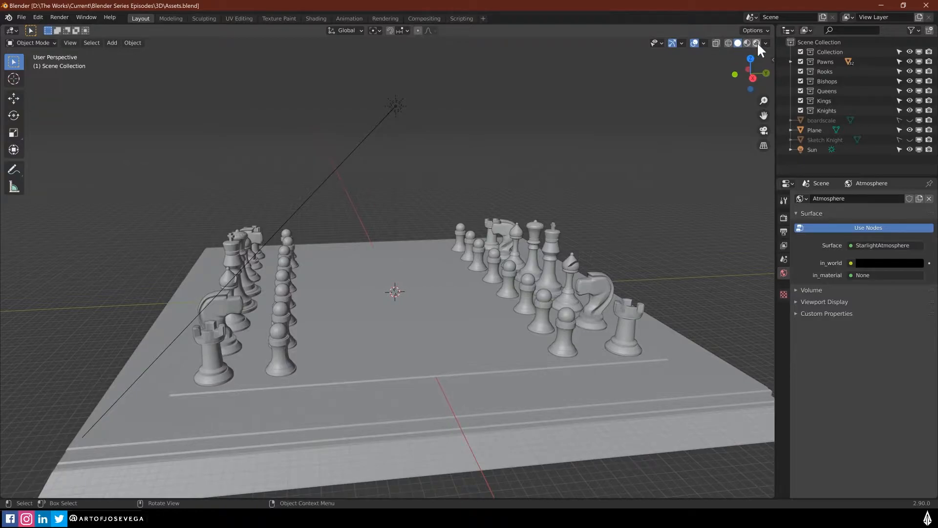
{"action": "mouse_move", "coordinate": [717, 74]}
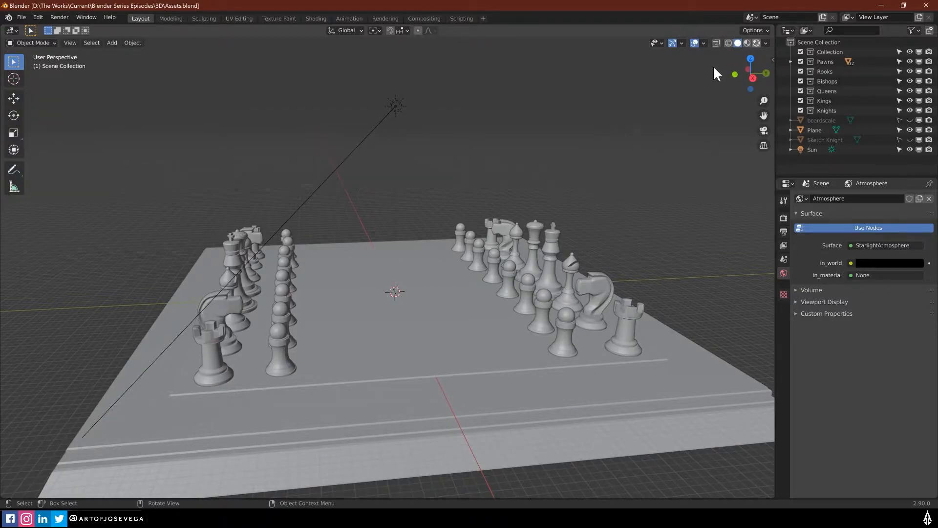
{"action": "mouse_move", "coordinate": [604, 153]}
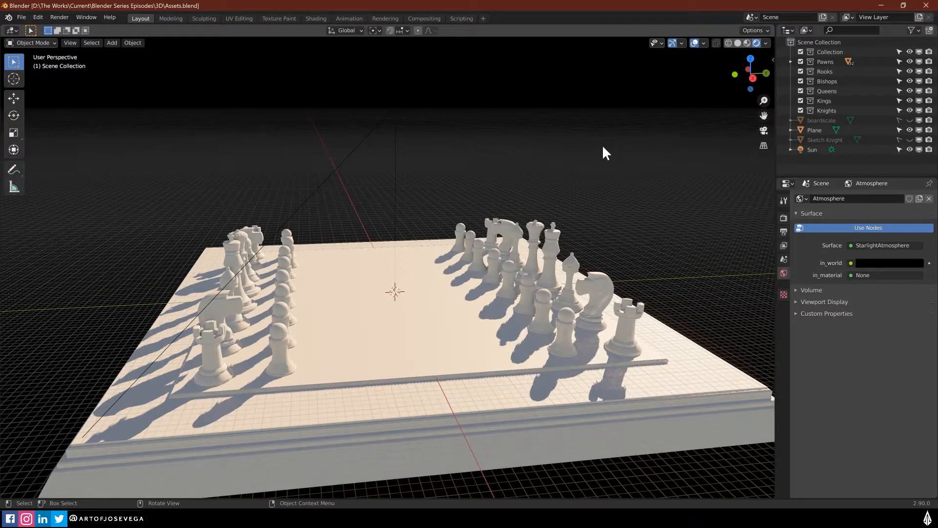
{"action": "mouse_move", "coordinate": [625, 166]}
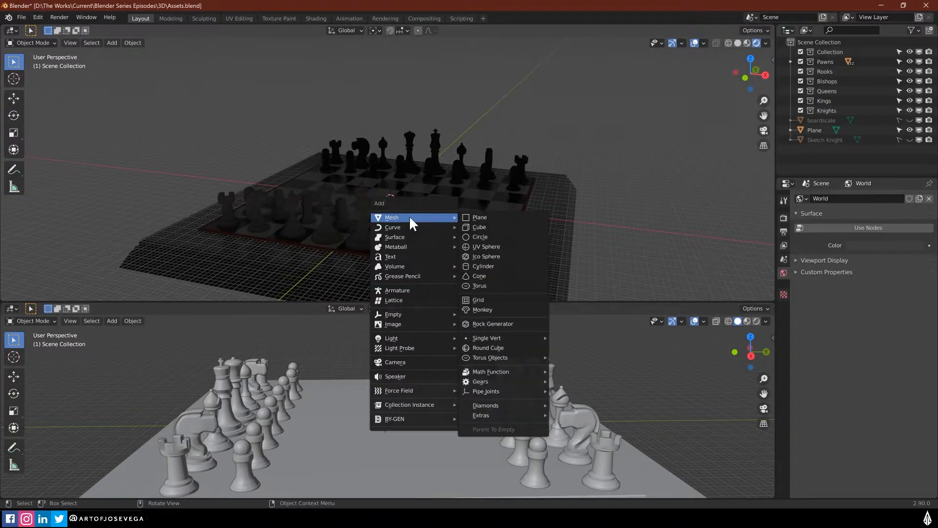
{"action": "mouse_move", "coordinate": [391, 337]}
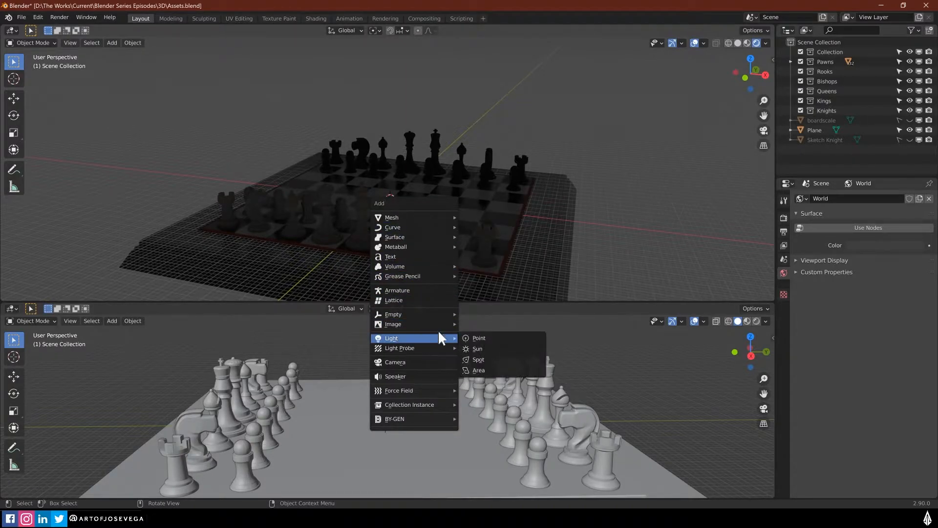
Add a sun lamp, set its strength to 13.42 and rotate it about 33.9° onto the board.
{"action": "left_click", "coordinate": [478, 348]}
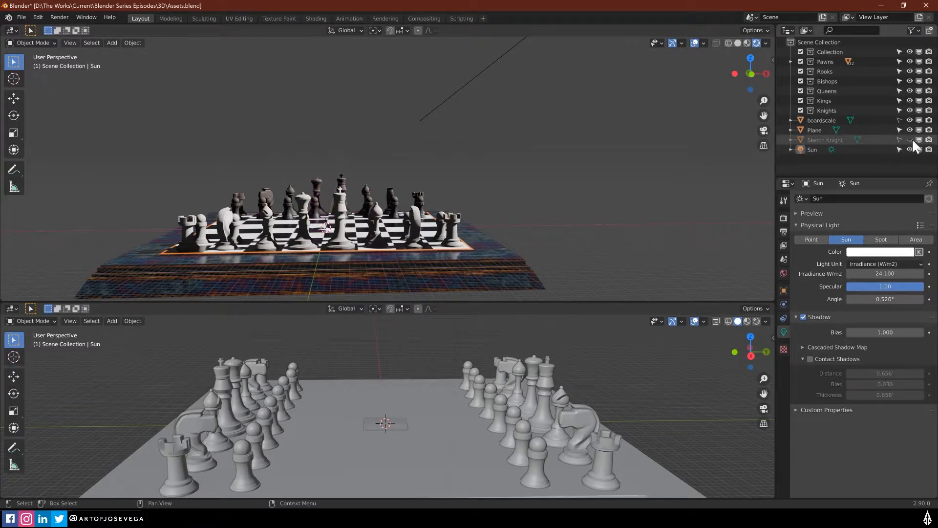
{"action": "left_click", "coordinate": [813, 148]}
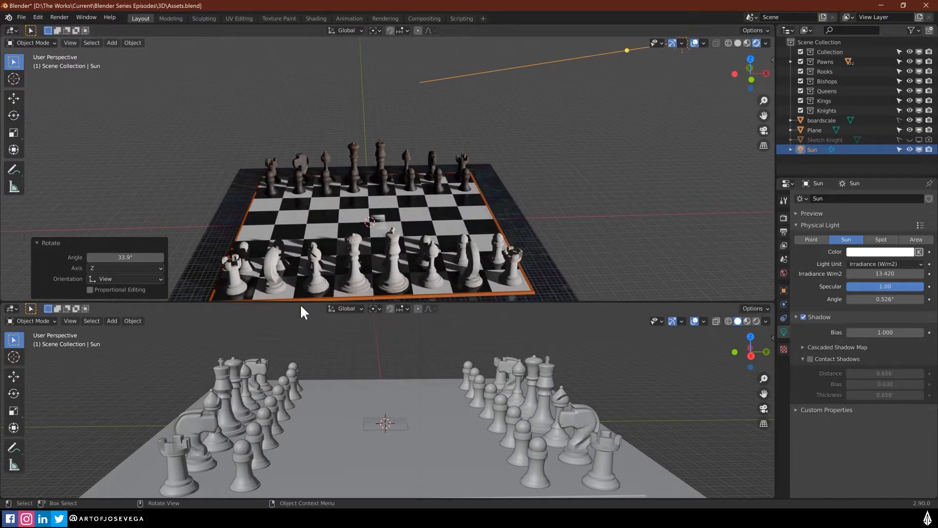
Make the lower area a Shader Editor set to World shaders.
{"action": "left_click", "coordinate": [11, 308]}
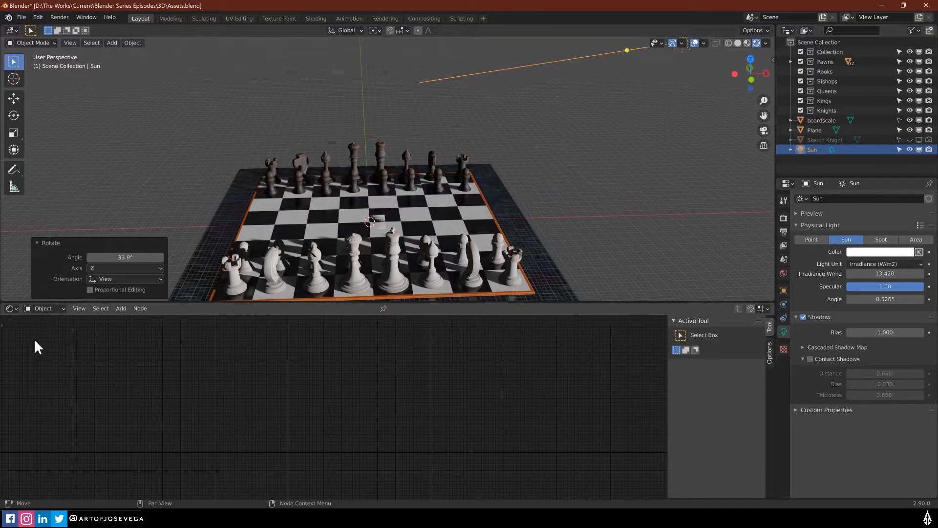
{"action": "left_click", "coordinate": [42, 308]}
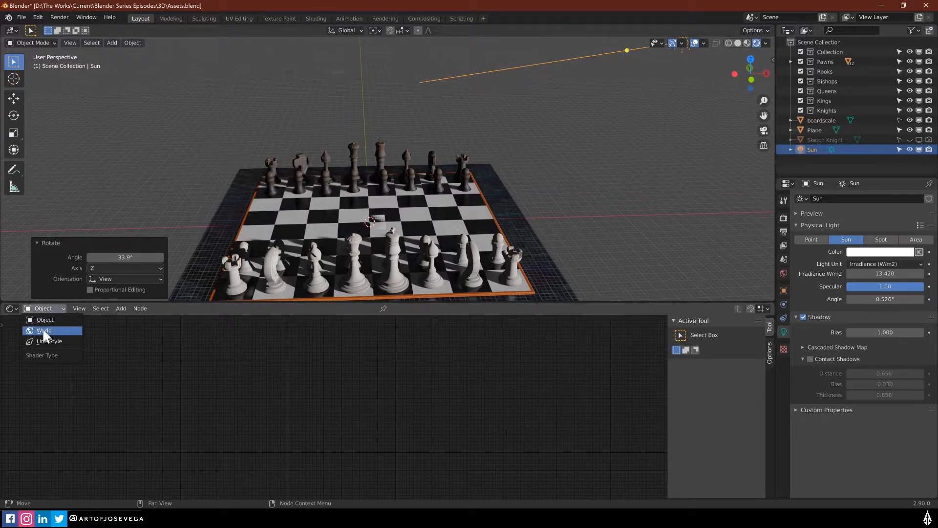
{"action": "left_click", "coordinate": [43, 330]}
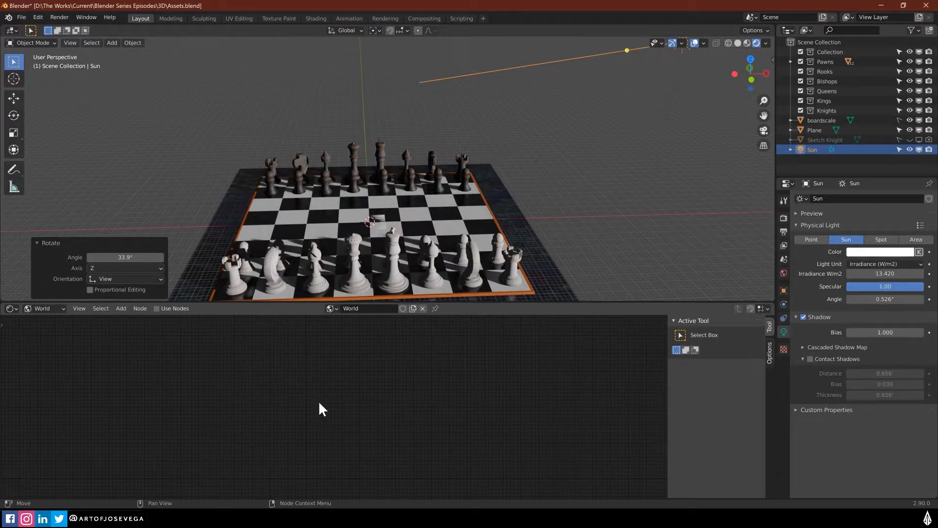
{"action": "mouse_move", "coordinate": [431, 388]}
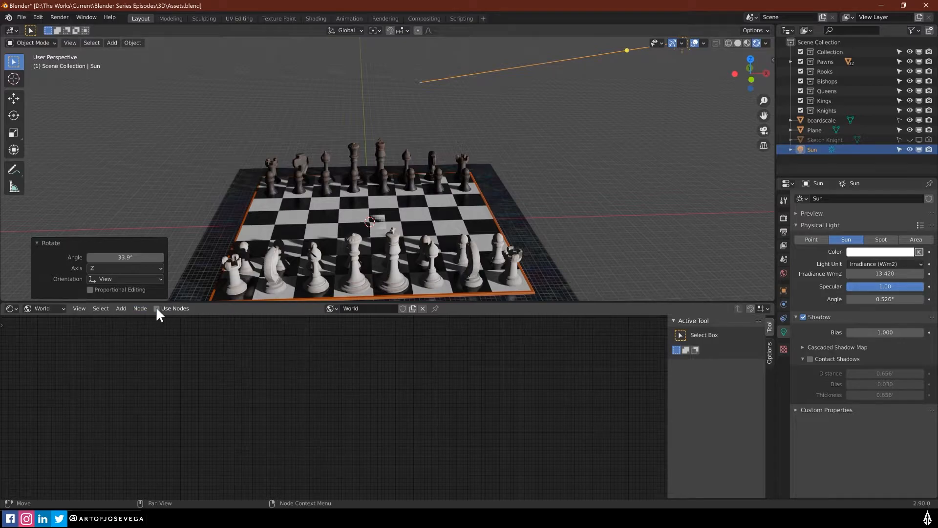
Enable Use Nodes so a Background node feeds the World Output.
{"action": "left_click", "coordinate": [156, 308]}
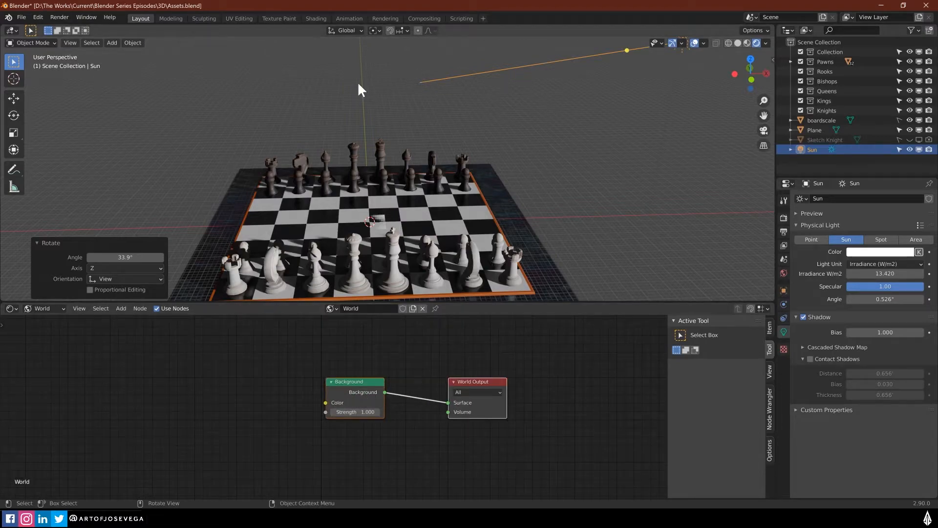
{"action": "mouse_move", "coordinate": [398, 401]}
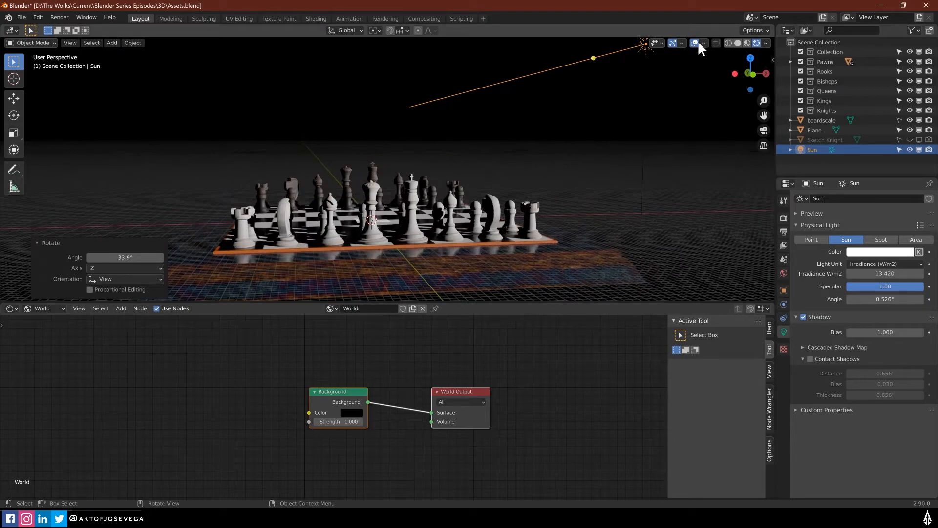
Turn off viewport overlays so the chess set shows cleanly against the dark world.
{"action": "left_click", "coordinate": [703, 43]}
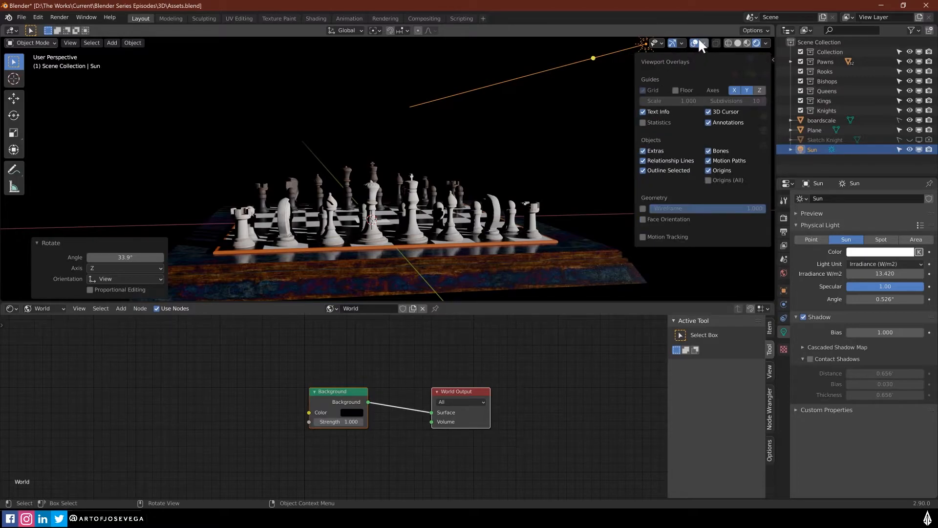
{"action": "left_click", "coordinate": [694, 42]}
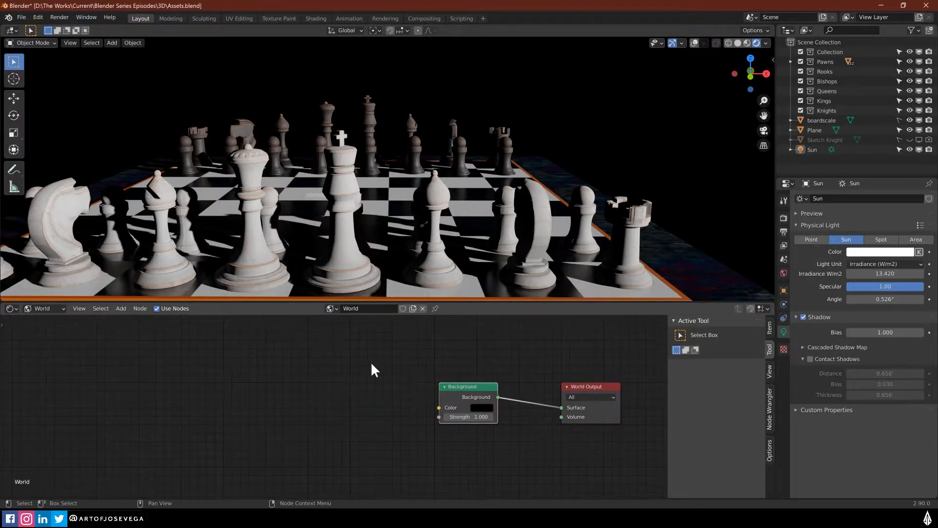
{"action": "mouse_move", "coordinate": [470, 407]}
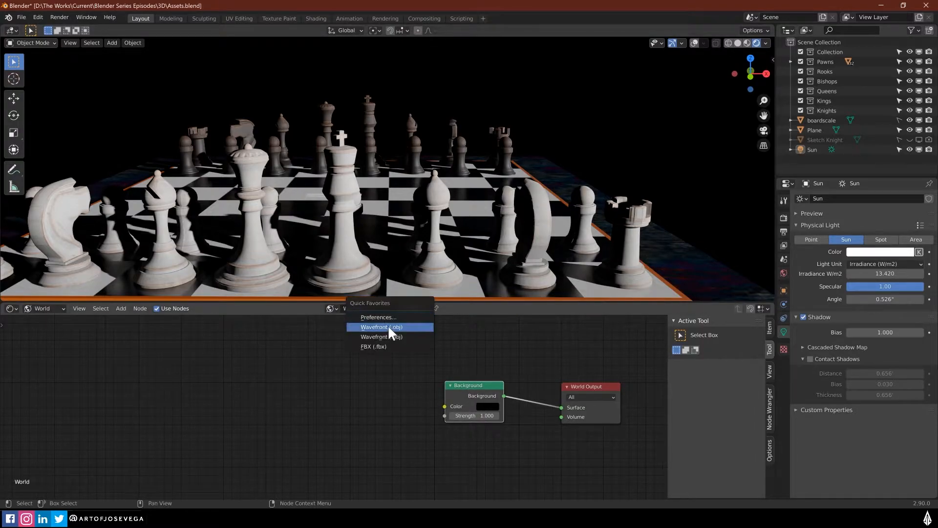
Confirm Node Wrangler is among the enabled add-ons by searching 'node', then close Preferences.
{"action": "left_click", "coordinate": [378, 317]}
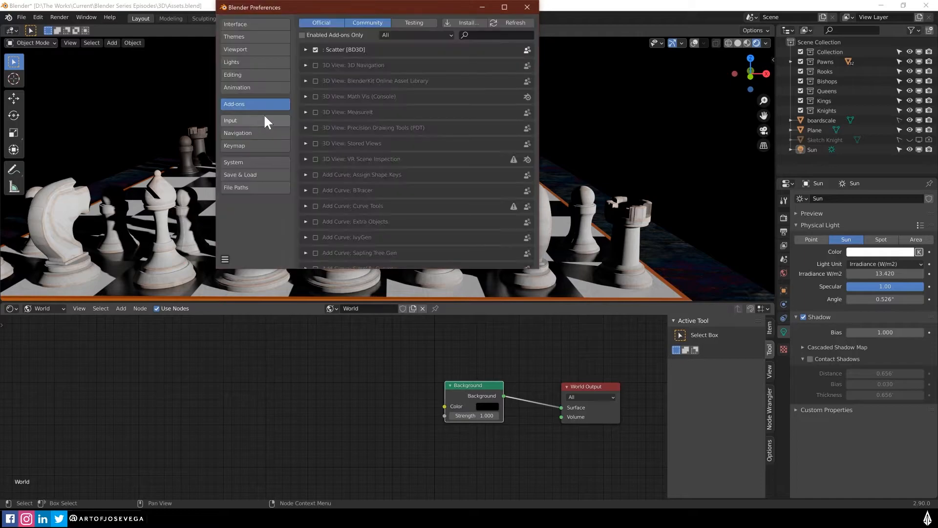
{"action": "left_click", "coordinate": [302, 35]}
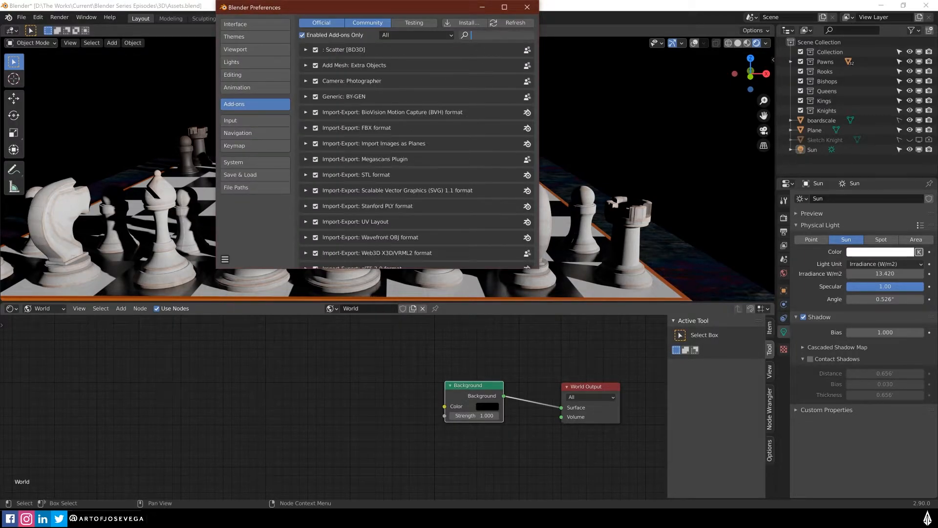
{"action": "type", "text": "node"}
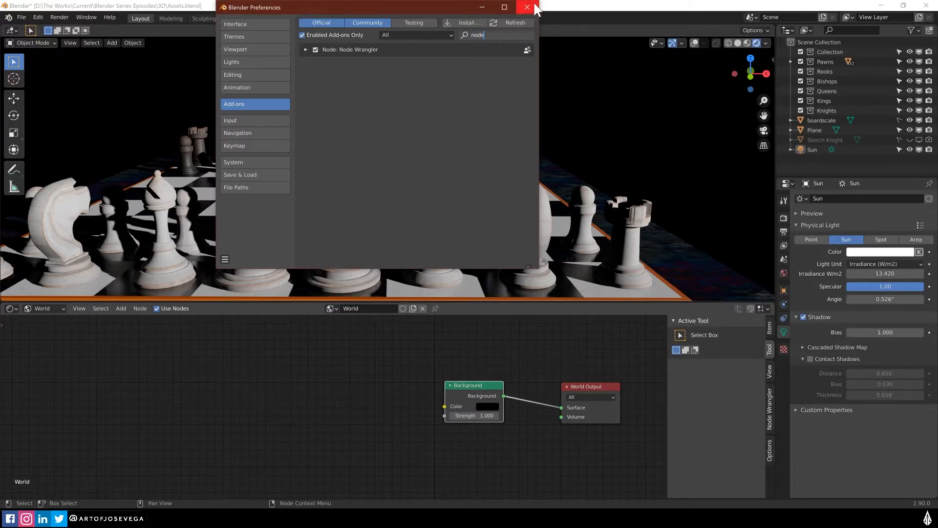
{"action": "left_click", "coordinate": [526, 7]}
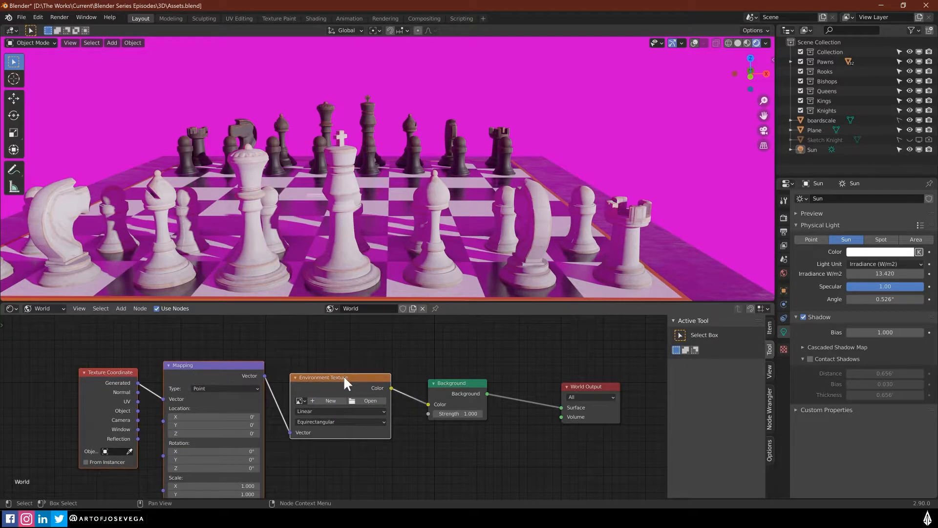
Start choosing an image file for the new Environment Texture node.
{"action": "left_click", "coordinate": [370, 401]}
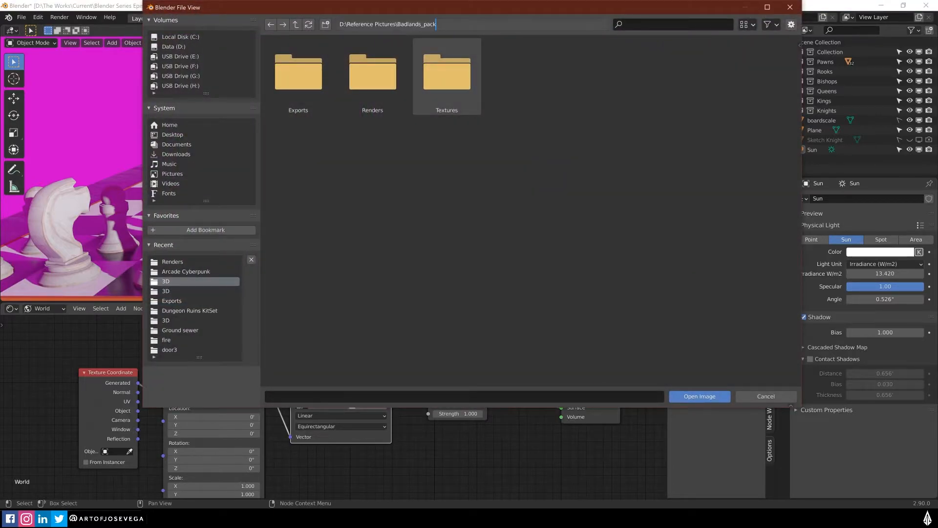
Load BADLANDS_005.jpg from the Badlands_pack folder as the world background image.
{"action": "double_click", "coordinate": [446, 71]}
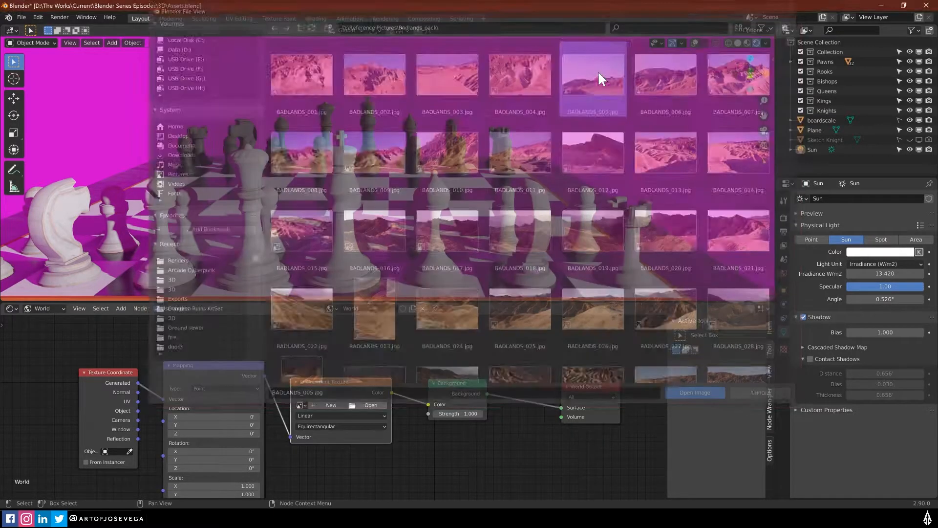
{"action": "left_click", "coordinate": [694, 392]}
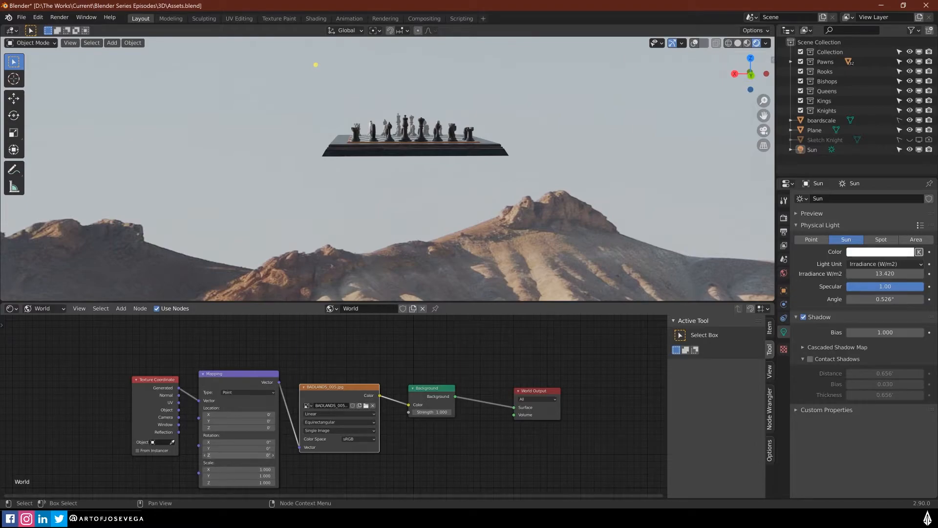
Set the Mapping node's Rotation Z to about -1.58 so cliffs sit behind the board.
{"action": "left_click", "coordinate": [251, 427]}
{"action": "type", "text": "-1.5"}
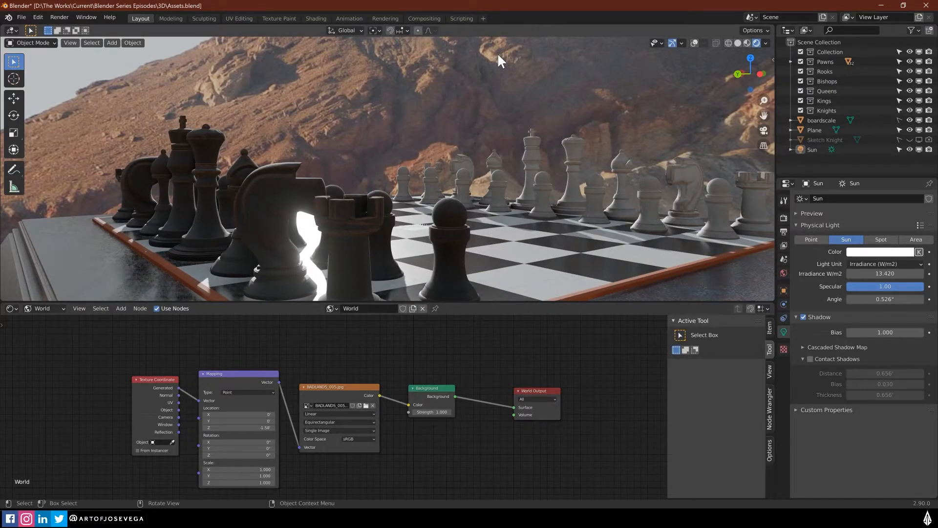
{"action": "mouse_move", "coordinate": [524, 164]}
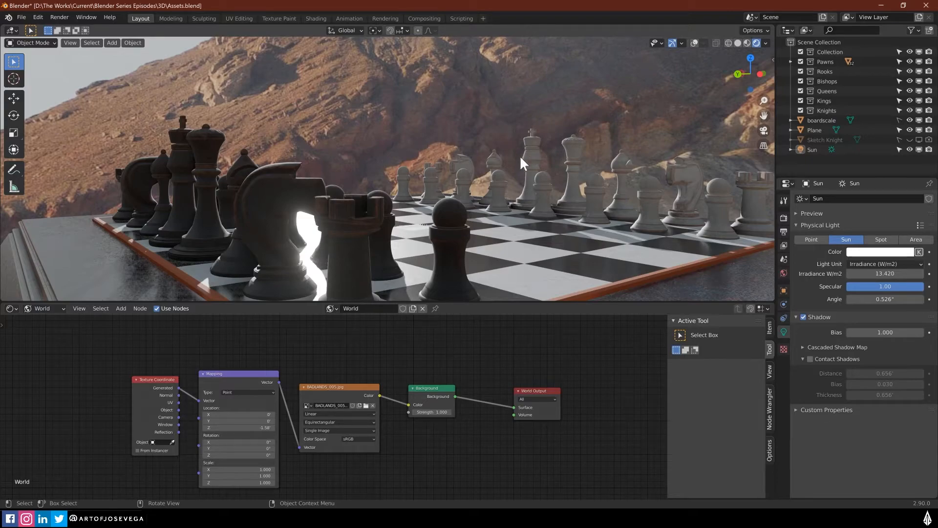
{"action": "mouse_move", "coordinate": [404, 117]}
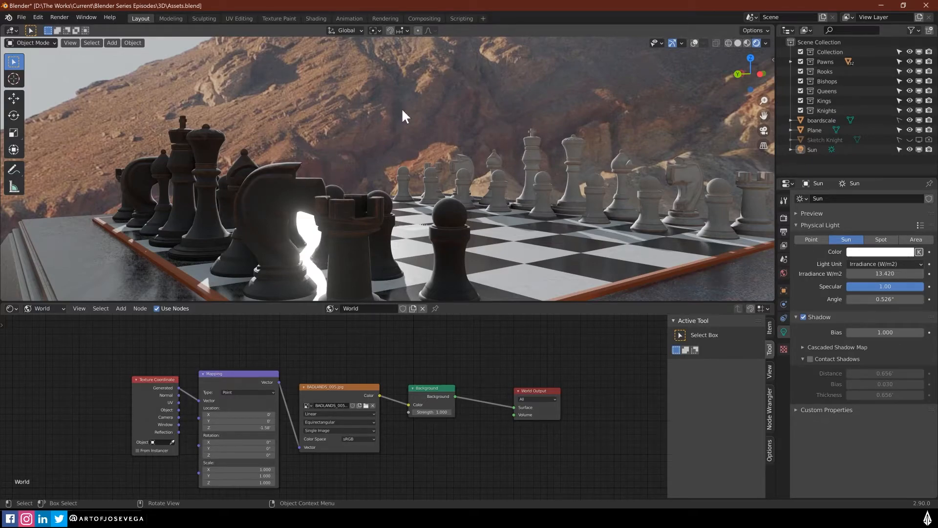
{"action": "mouse_move", "coordinate": [417, 191]}
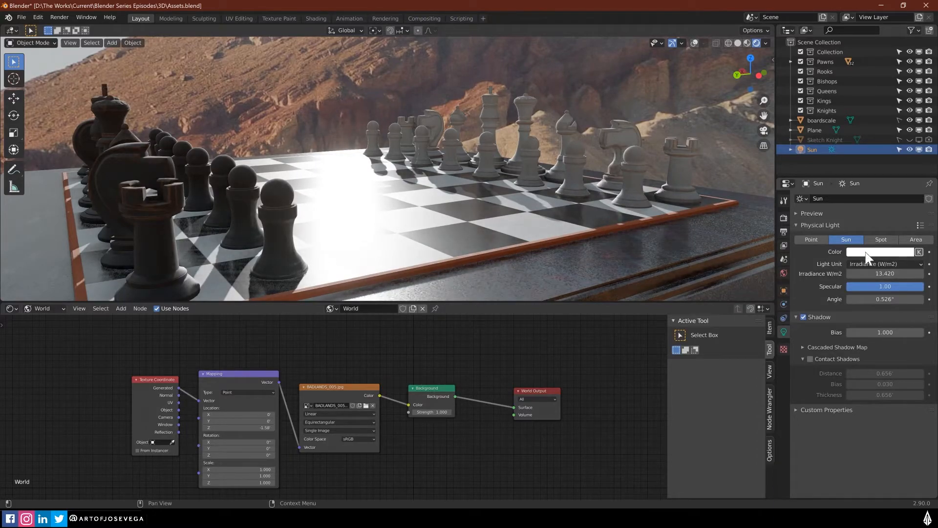
Tint the sun a warm peach and swap the world image to BADLANDS_018.jpg.
{"action": "left_click", "coordinate": [880, 251]}
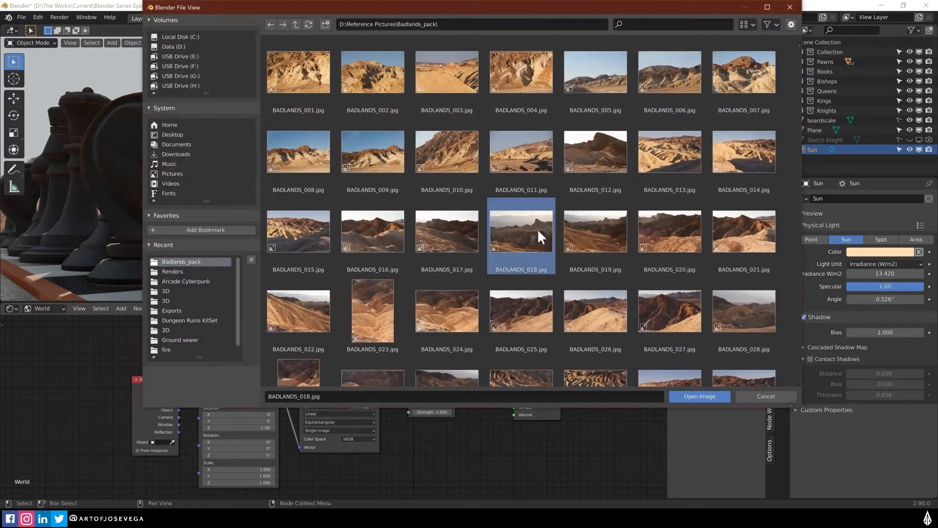
{"action": "left_click", "coordinate": [698, 396]}
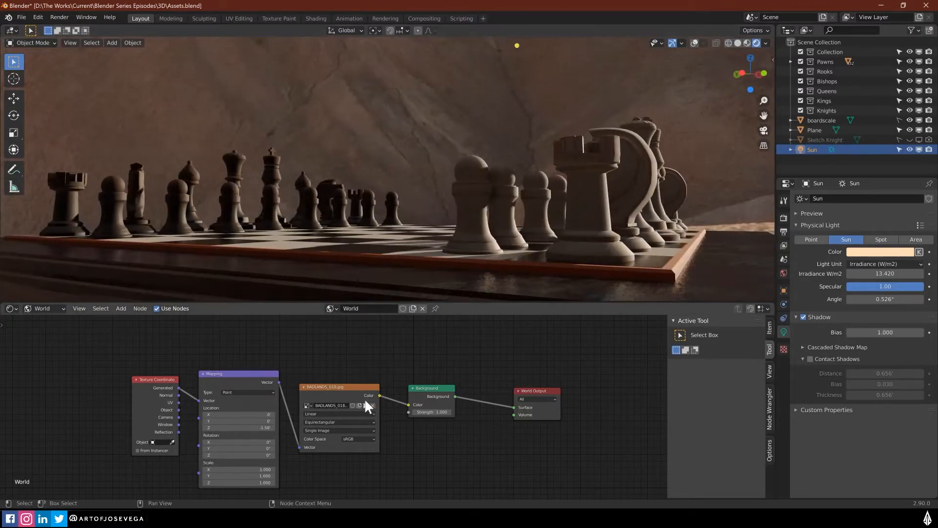
{"action": "left_click", "coordinate": [366, 404]}
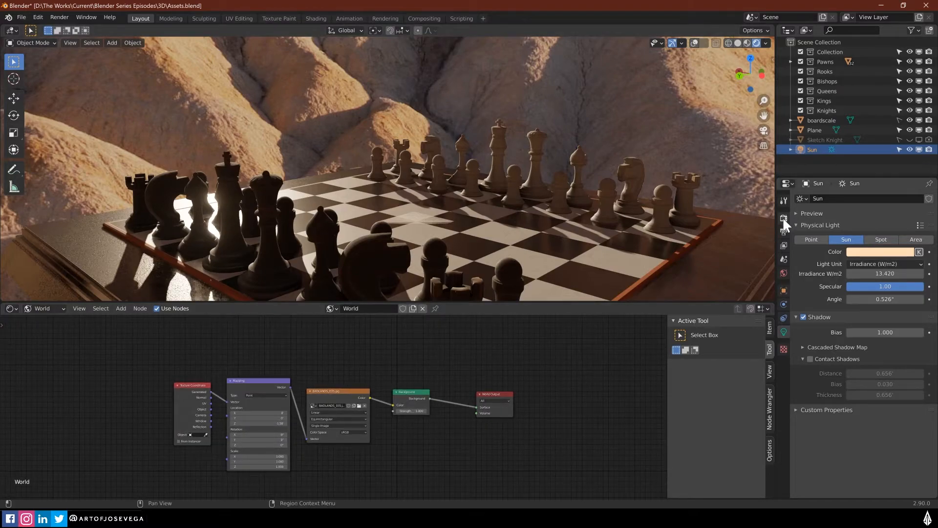
Switch the render engine to Cycles in Render Properties.
{"action": "left_click", "coordinate": [891, 198]}
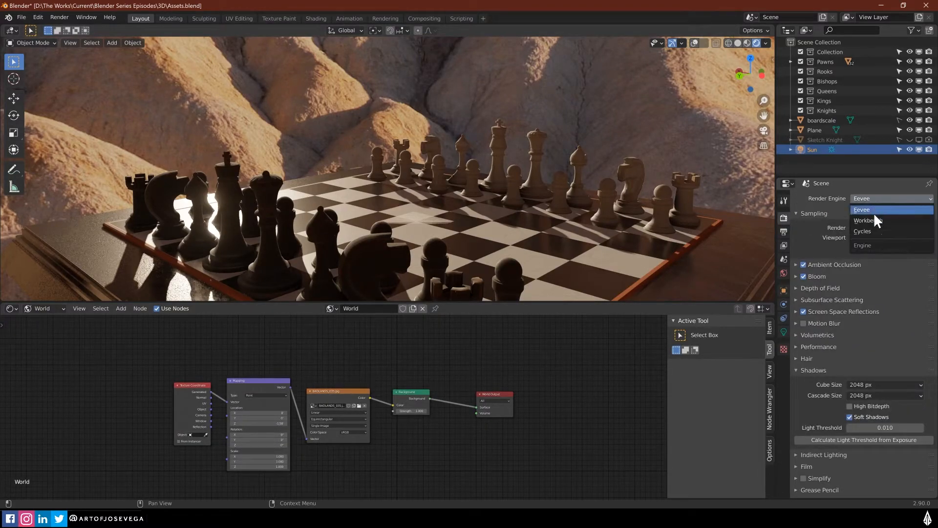
{"action": "left_click", "coordinate": [862, 220]}
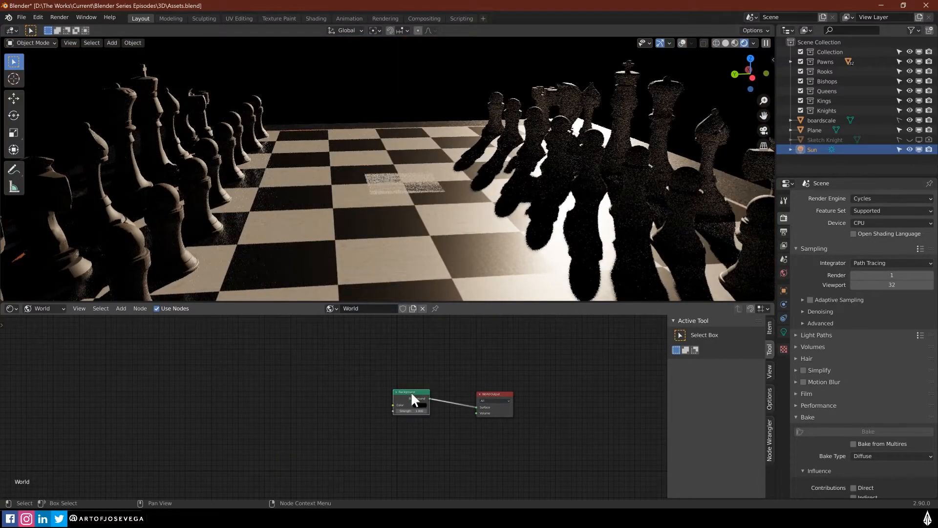
Add a Sky Texture node and feed its Color into the world Background's Color input.
{"action": "left_click", "coordinate": [120, 308]}
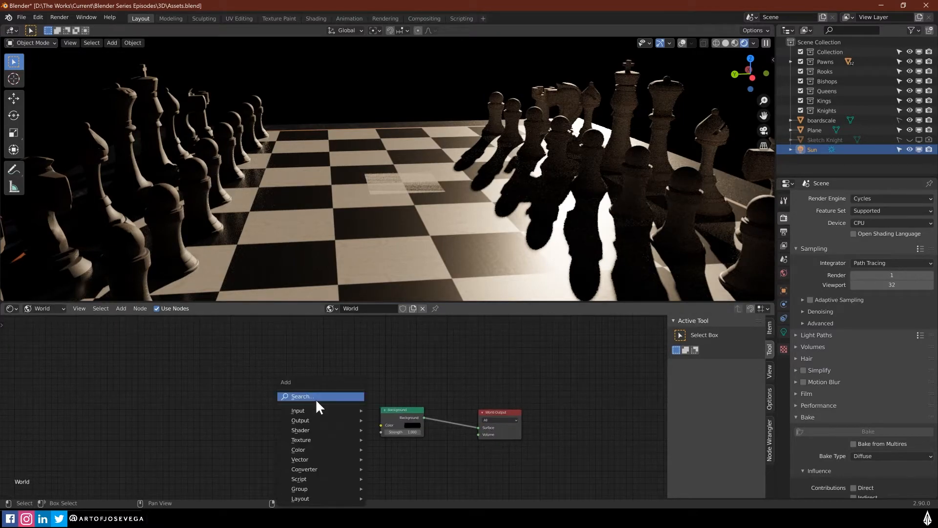
{"action": "left_click", "coordinate": [297, 409]}
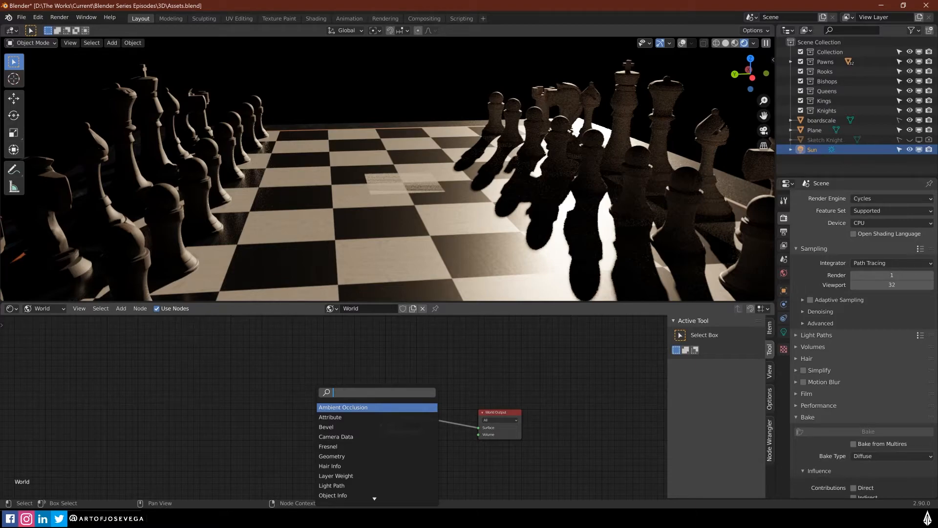
{"action": "type", "text": "im"}
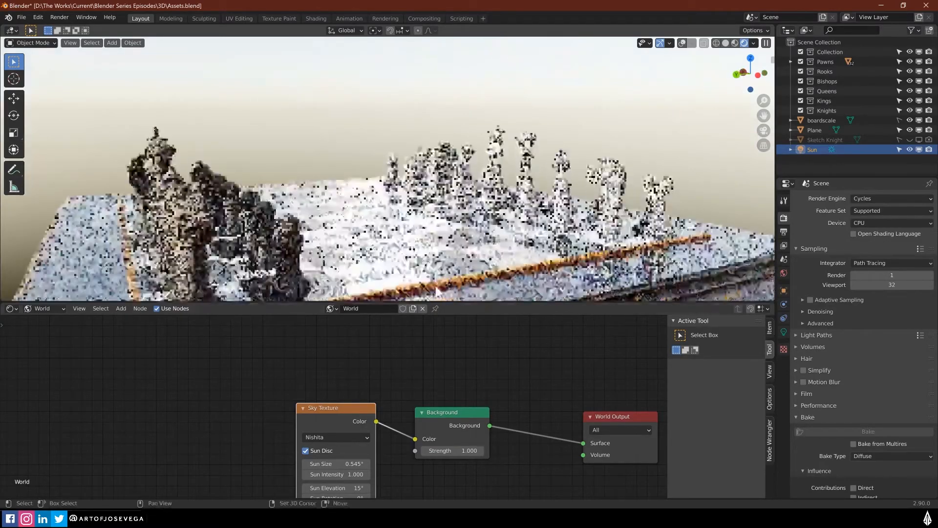
Set the Sky Texture's Sun Rotation to 57.8° so daylight crosses the board.
{"action": "left_click", "coordinate": [453, 450]}
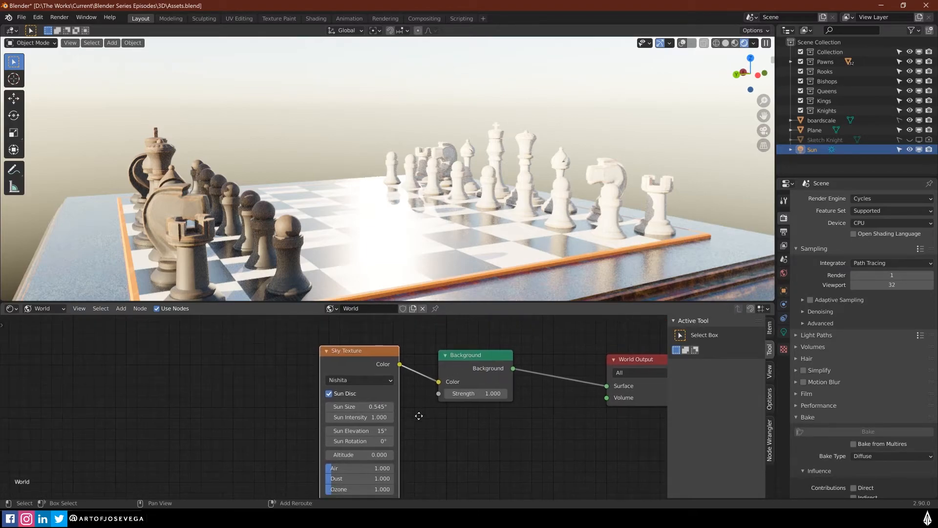
{"action": "mouse_move", "coordinate": [436, 378]}
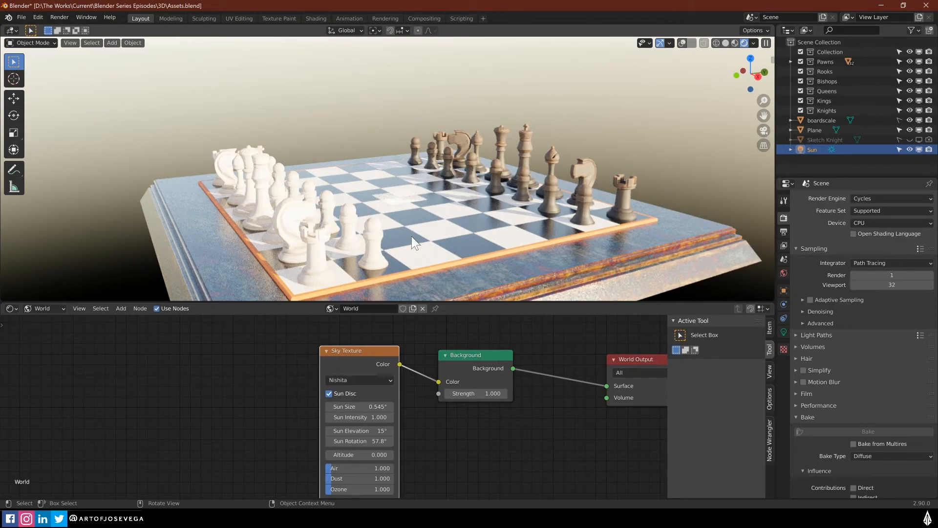
{"action": "mouse_move", "coordinate": [402, 260]}
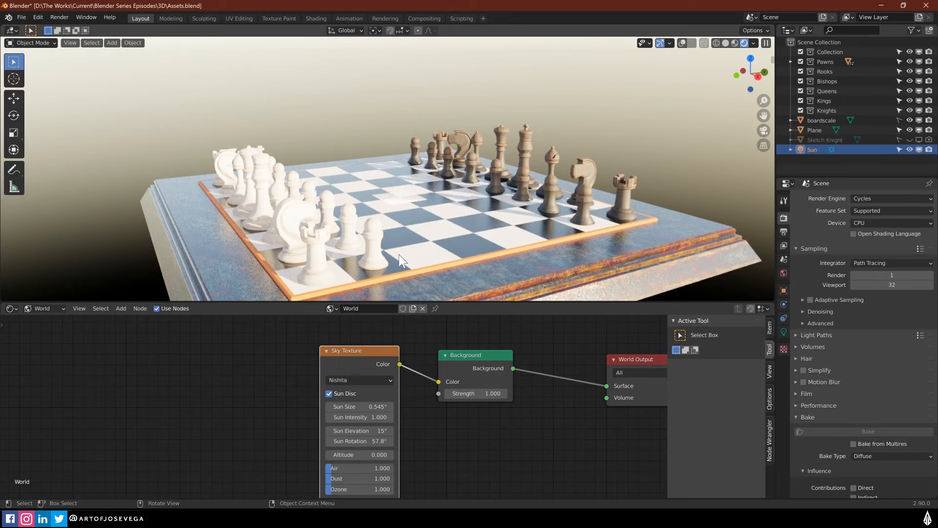
{"action": "mouse_move", "coordinate": [371, 273]}
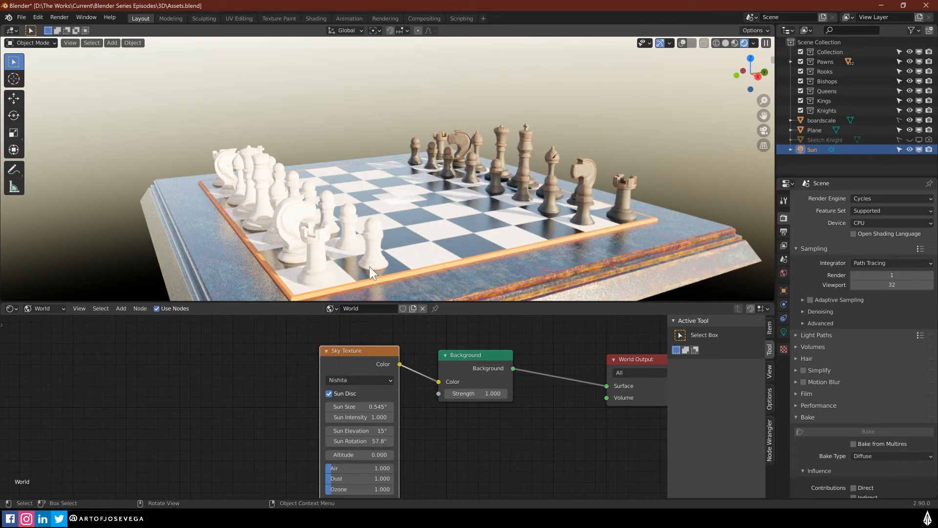